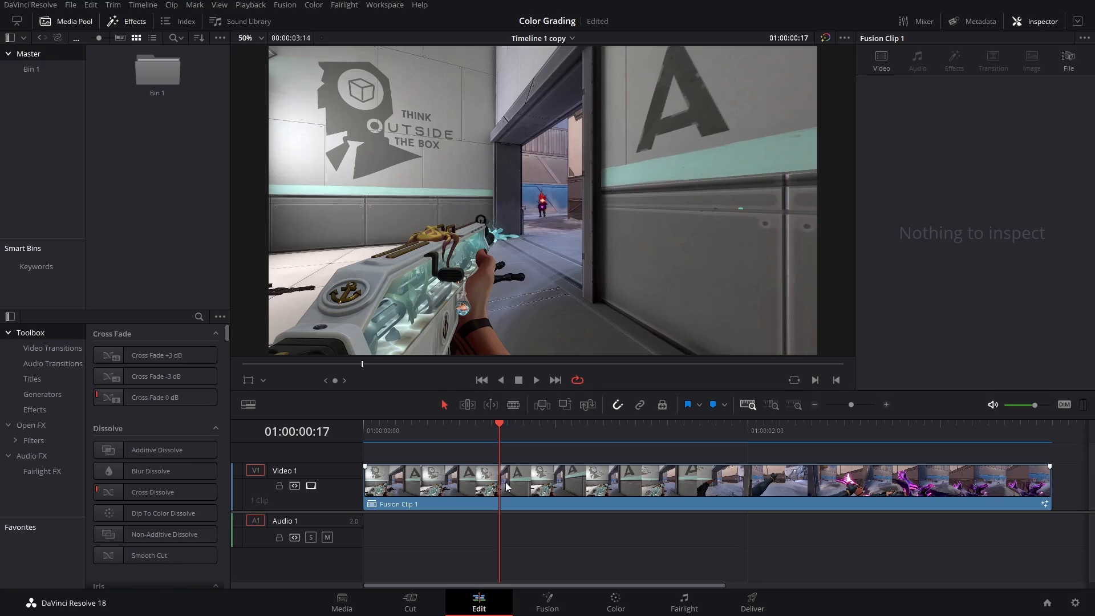
- Open the gameplay clip on the Fusion page and scrub to a frame showing the purple hands
left_click(615, 603)
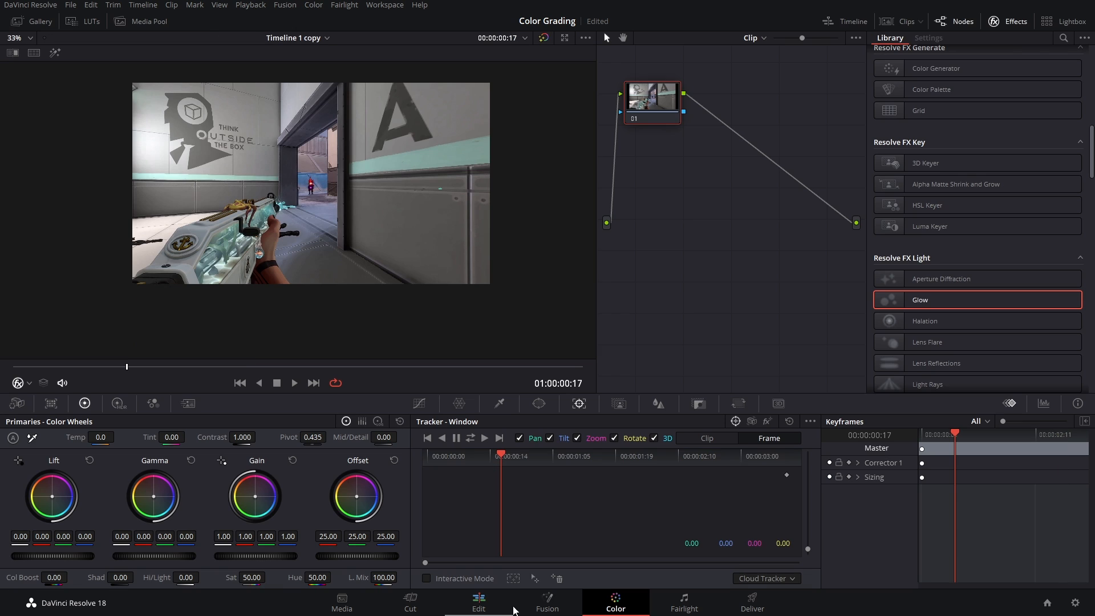
left_click(479, 602)
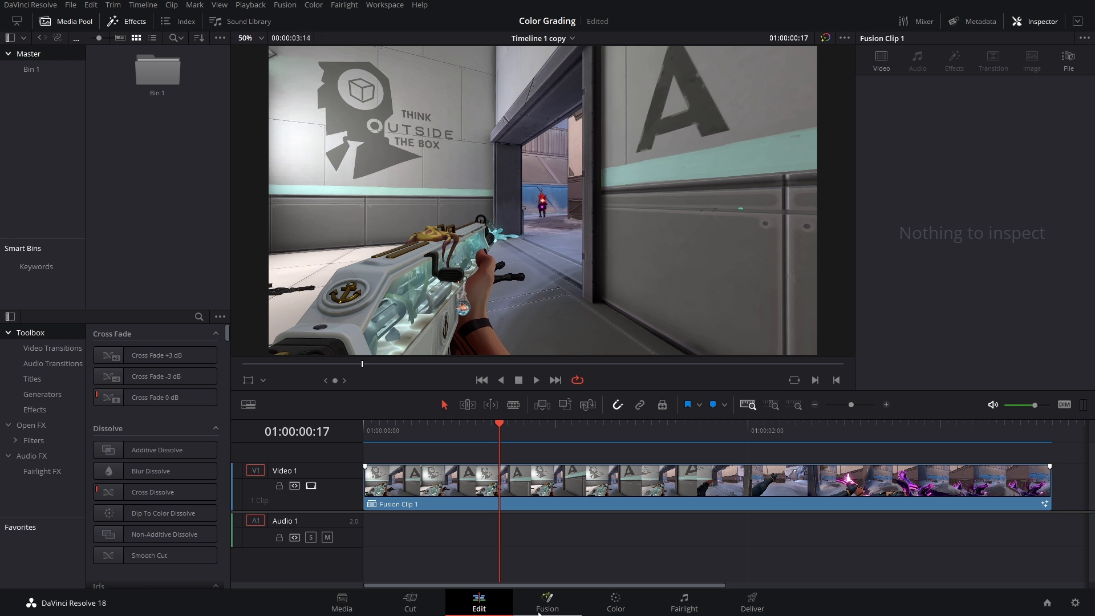
left_click(547, 602)
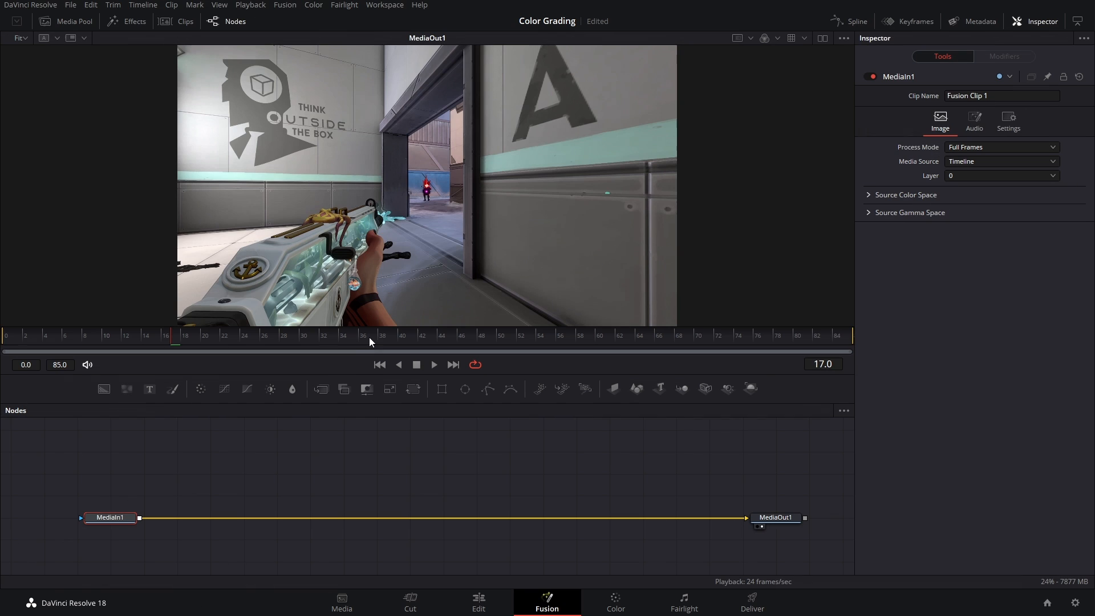
left_click(401, 335)
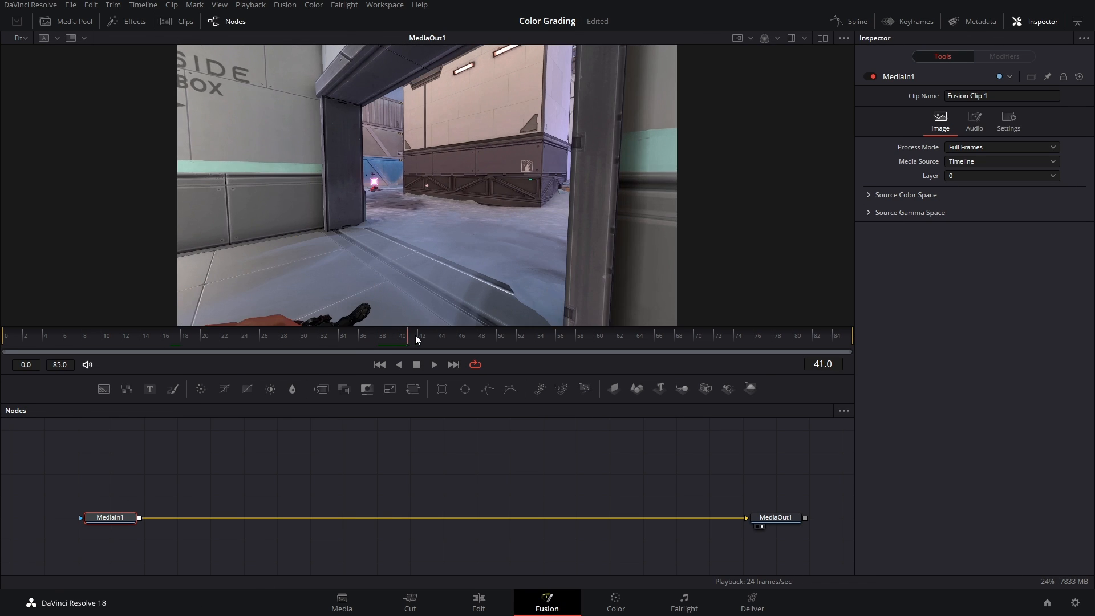
left_click(482, 335)
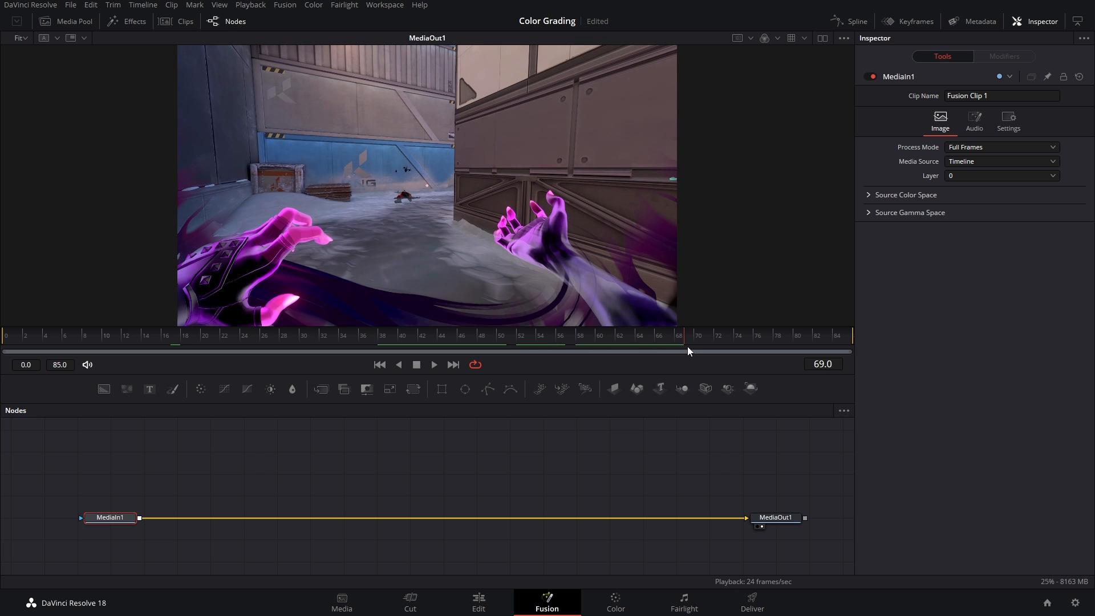
mouse_move(237, 303)
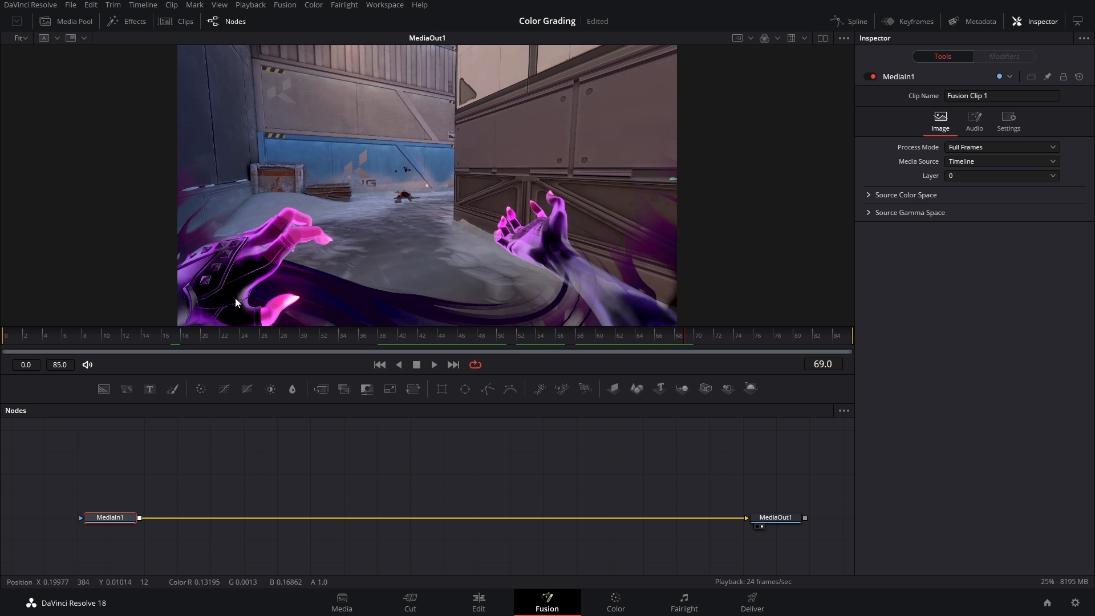
- Add an HSL Keyer from tool search and branch it off MediaIn1
key("shift+space")
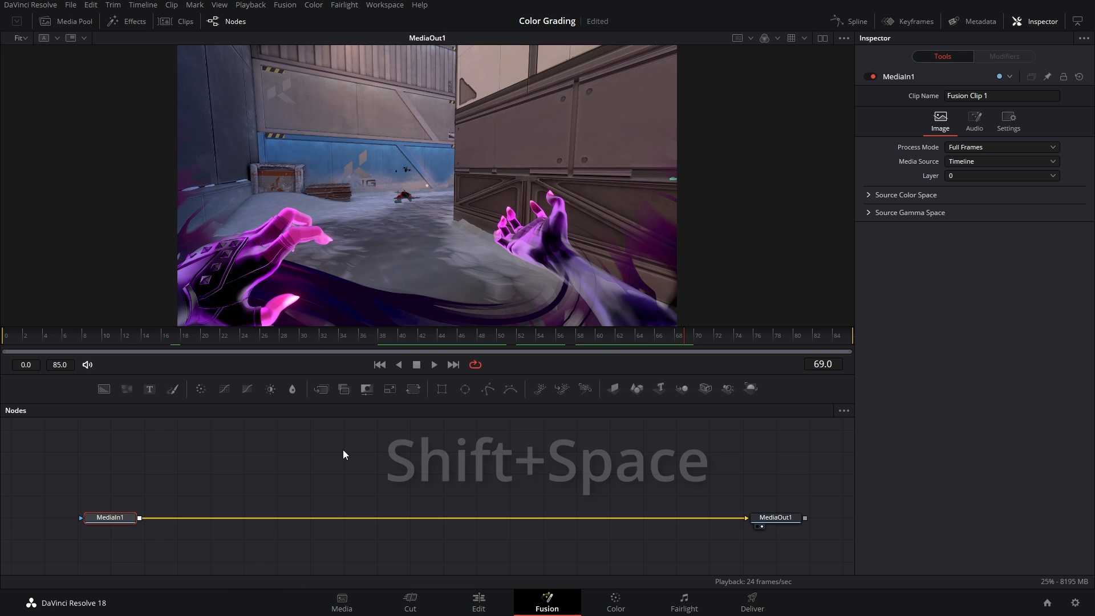
key("shift+space")
type("hsl")
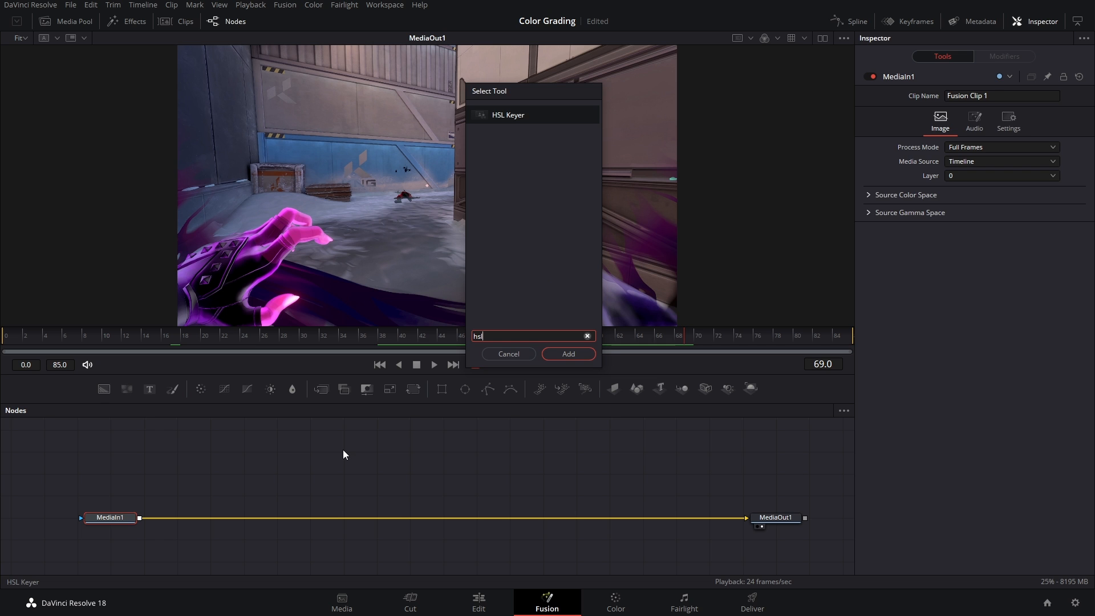
left_click(569, 354)
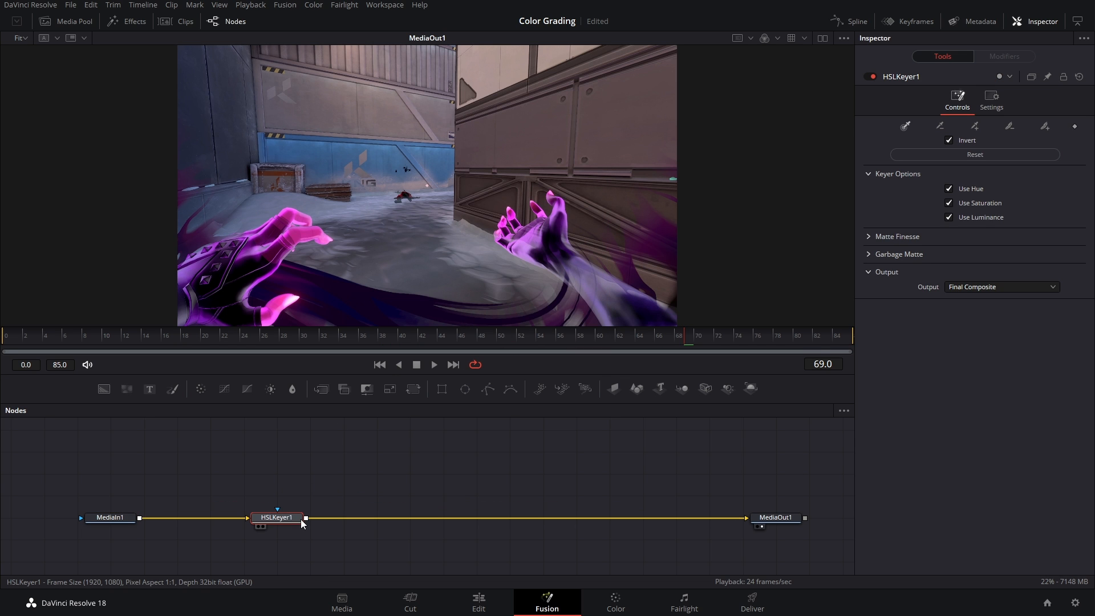
mouse_move(283, 523)
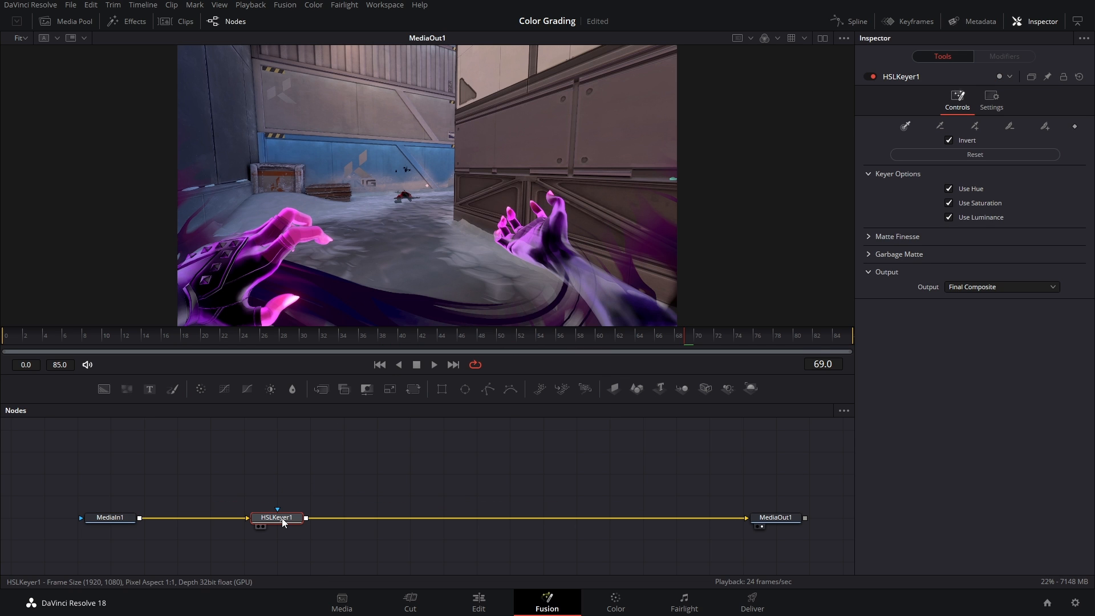
left_click_drag(277, 517, 277, 473)
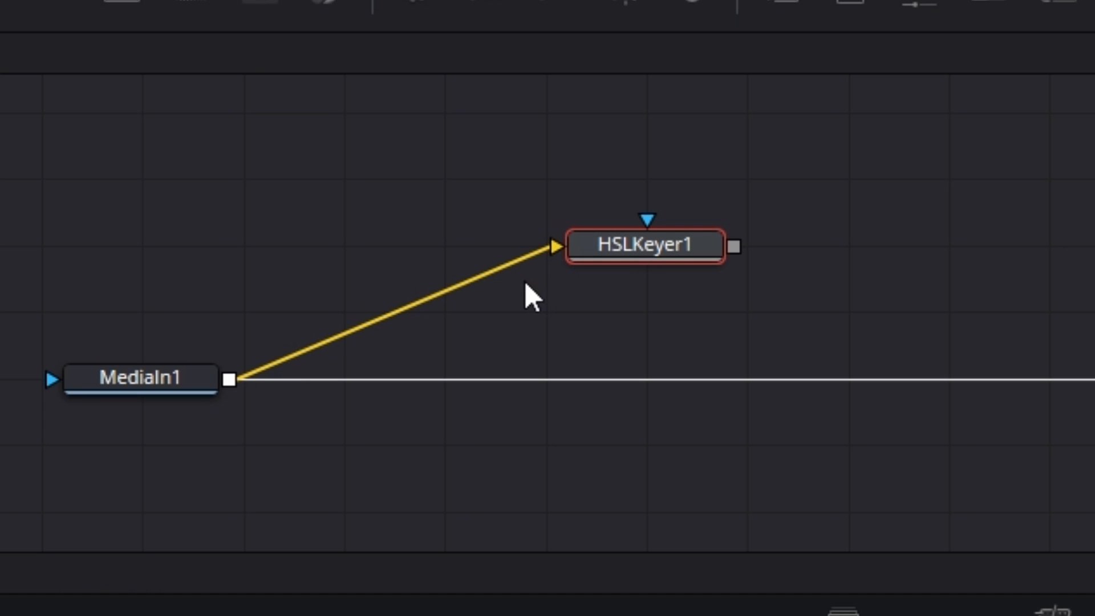
mouse_move(430, 317)
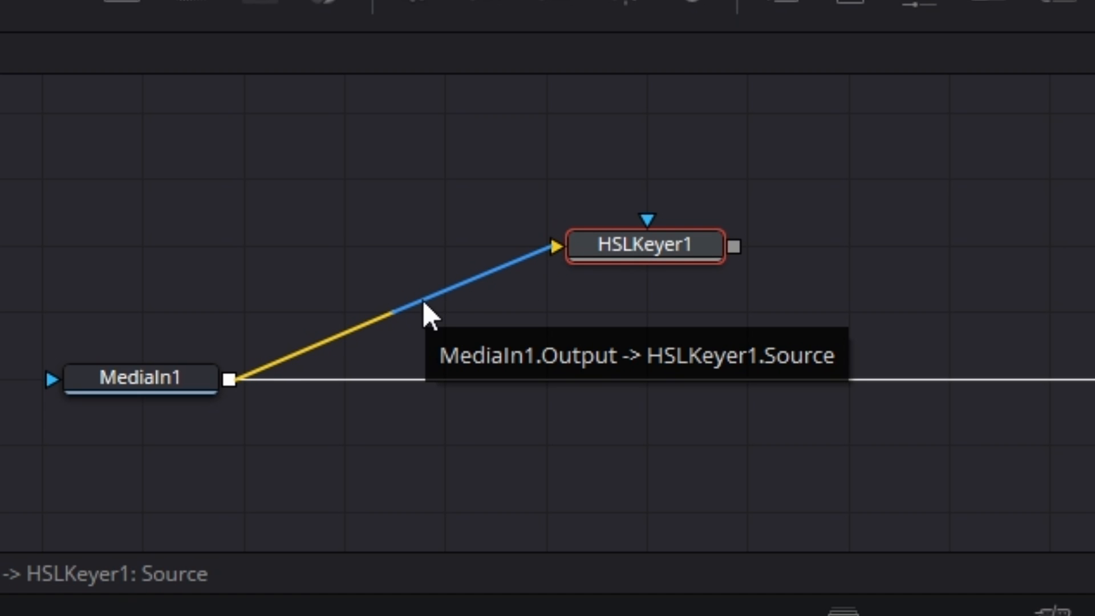
left_click(427, 300)
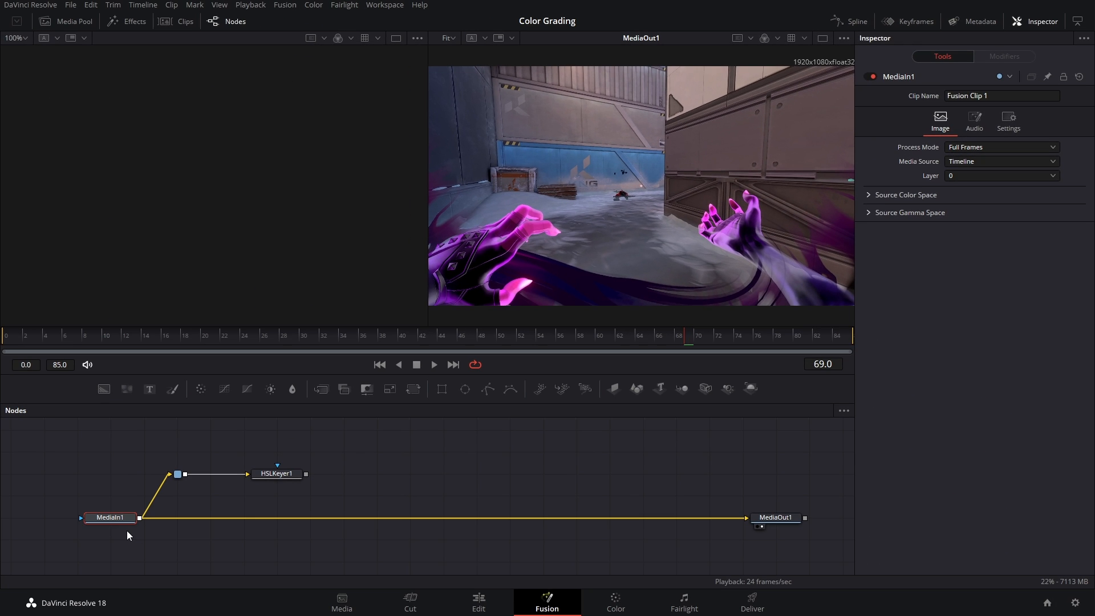
- View HSLKeyer1 beside MediaIn1 and sample the purple hands' colour to build the key
left_click(277, 473)
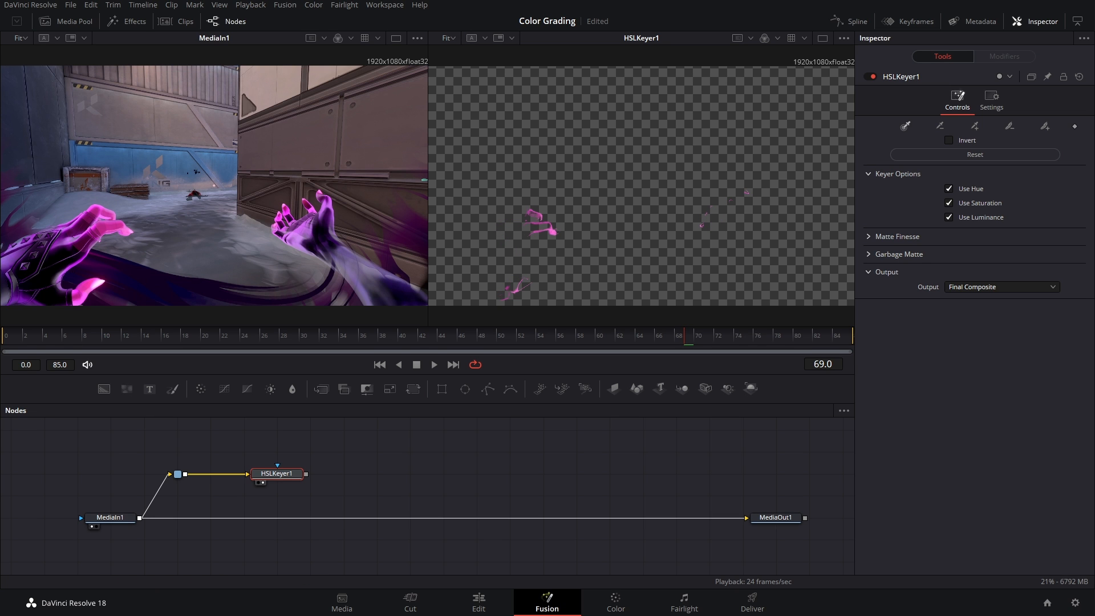
mouse_move(128, 237)
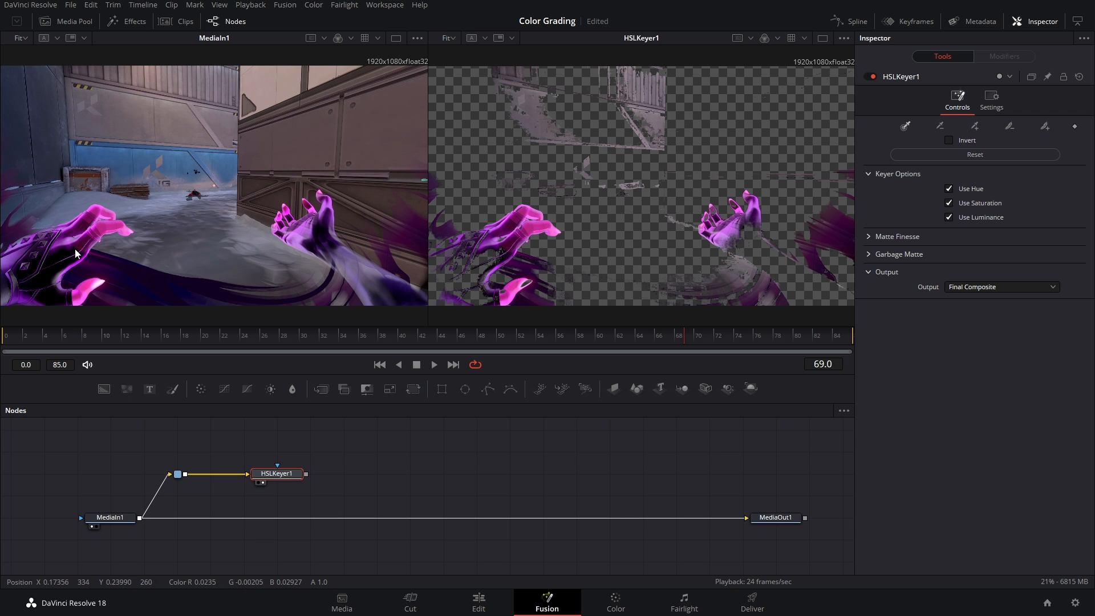
mouse_move(627, 139)
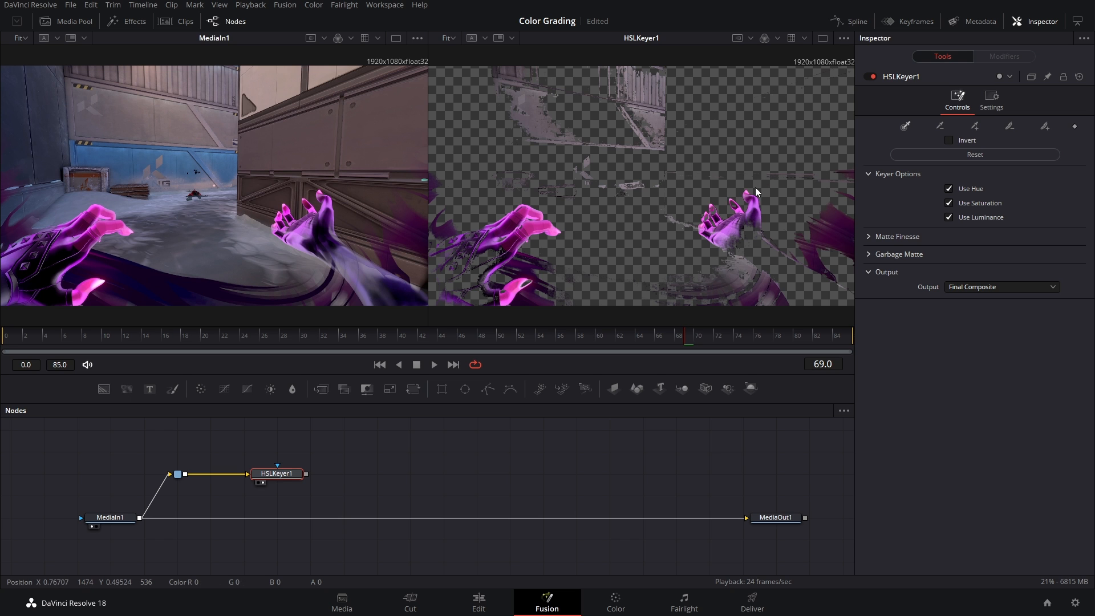
mouse_move(656, 203)
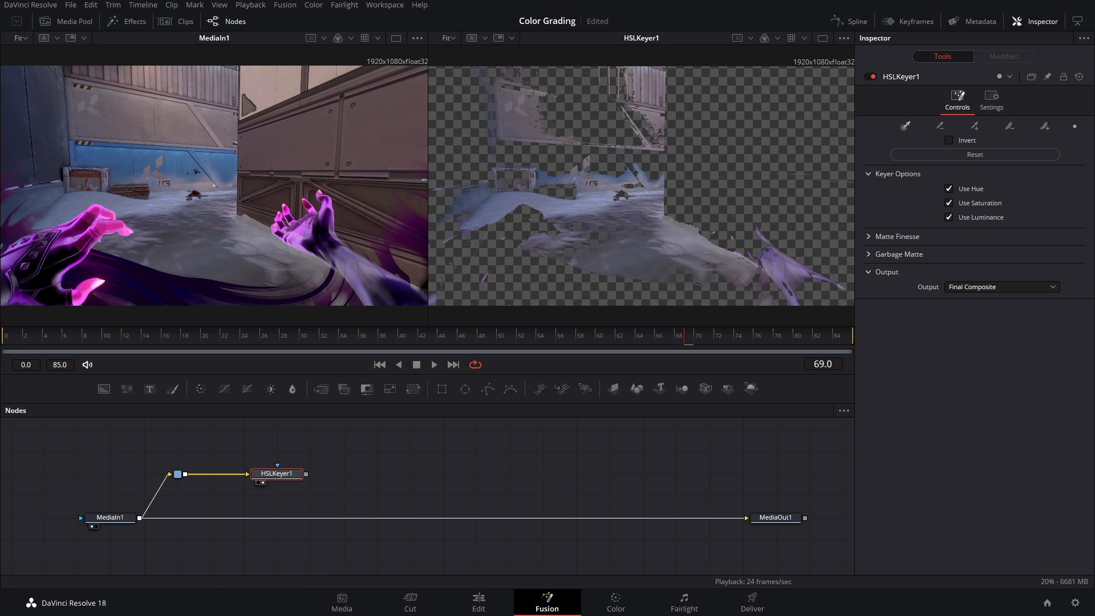
left_click(975, 155)
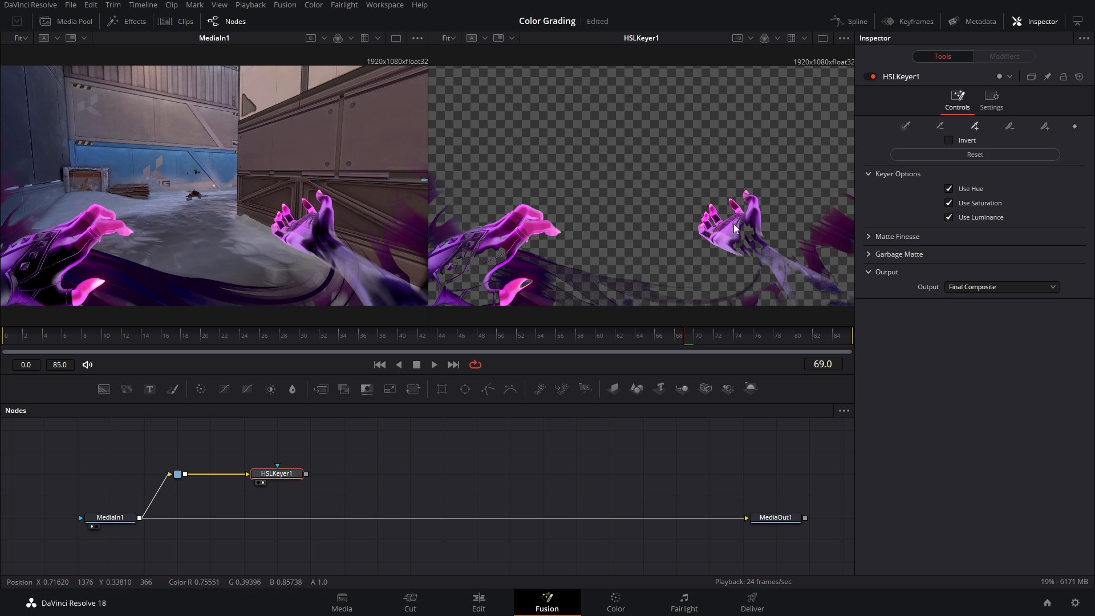
mouse_move(774, 274)
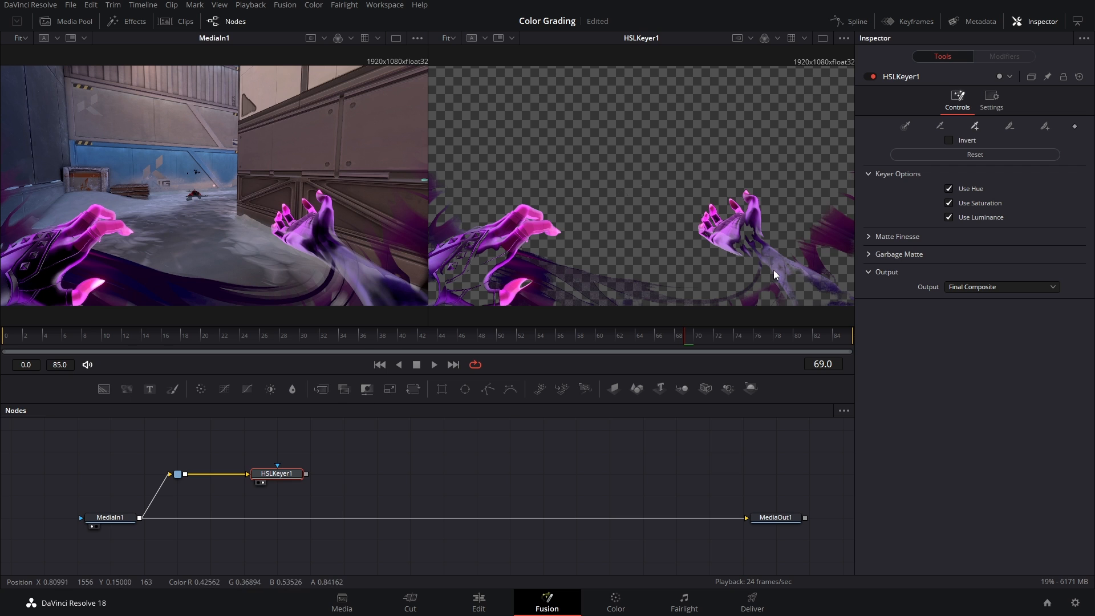
mouse_move(641, 186)
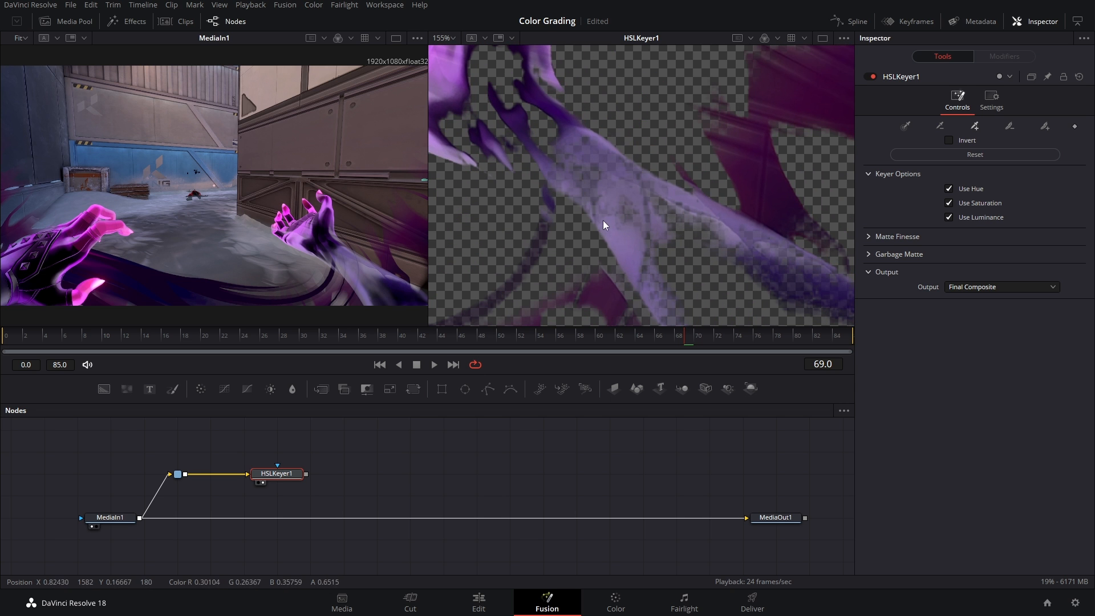
- Zoom into the keyer viewer and switch it to the black-and-white alpha matte
scroll("down", 3)
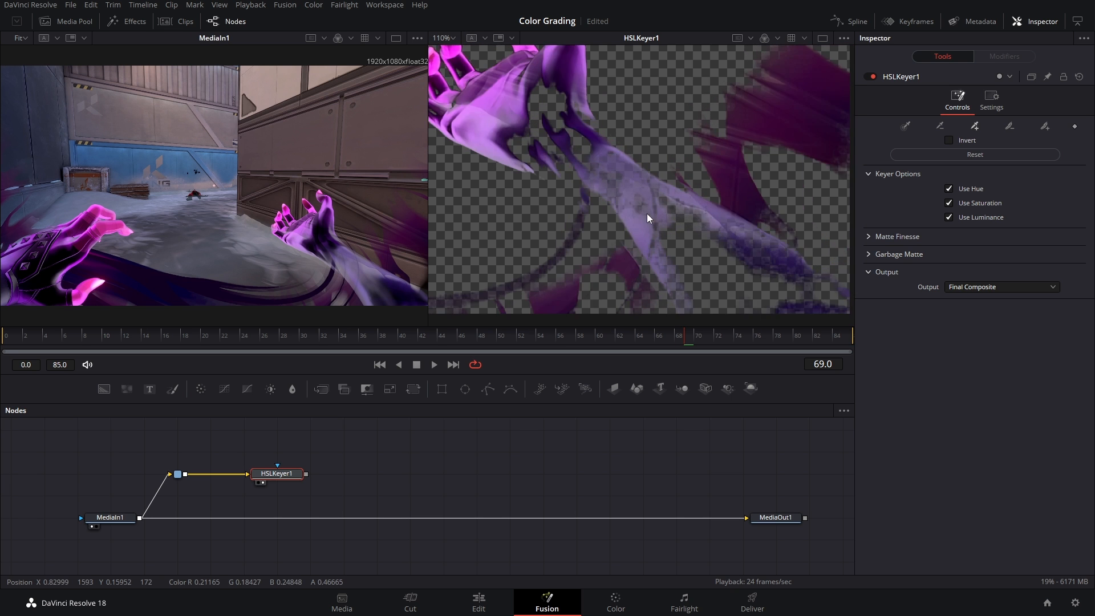
left_click(445, 38)
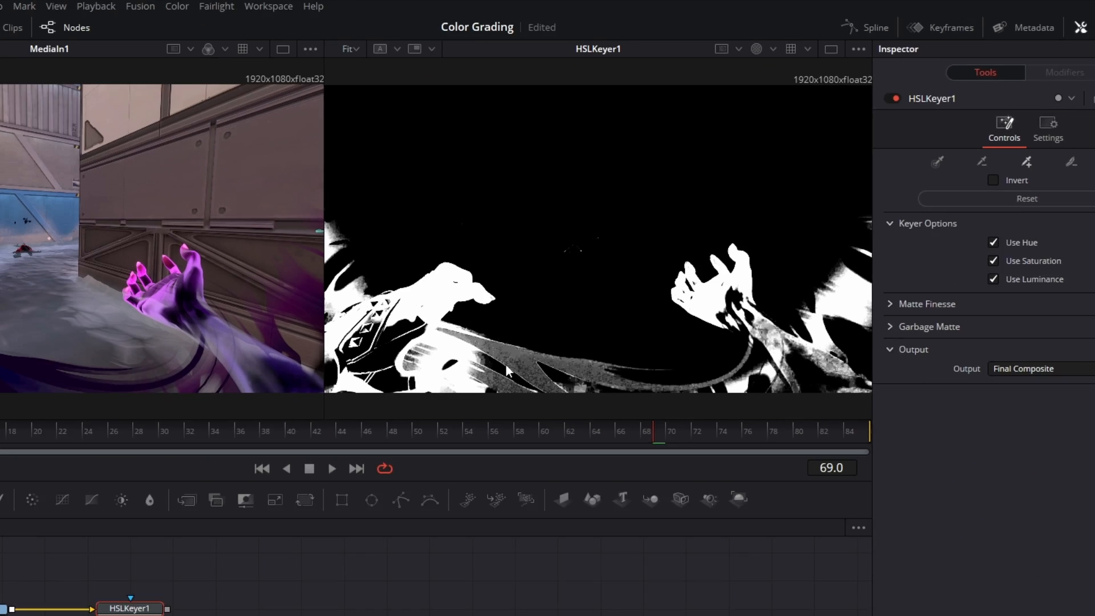
left_click(547, 602)
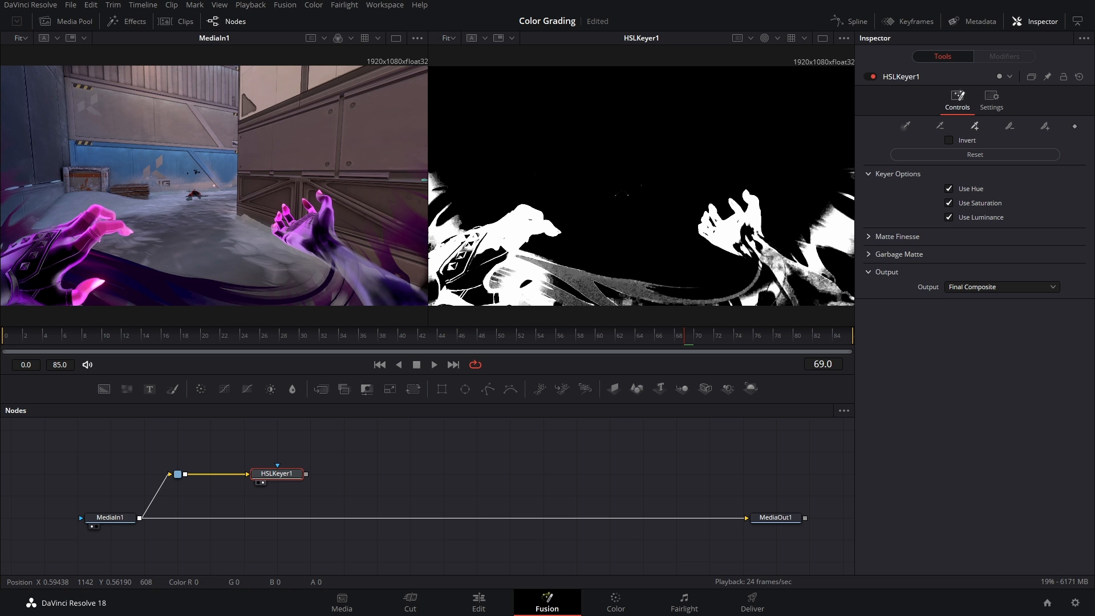
mouse_move(583, 291)
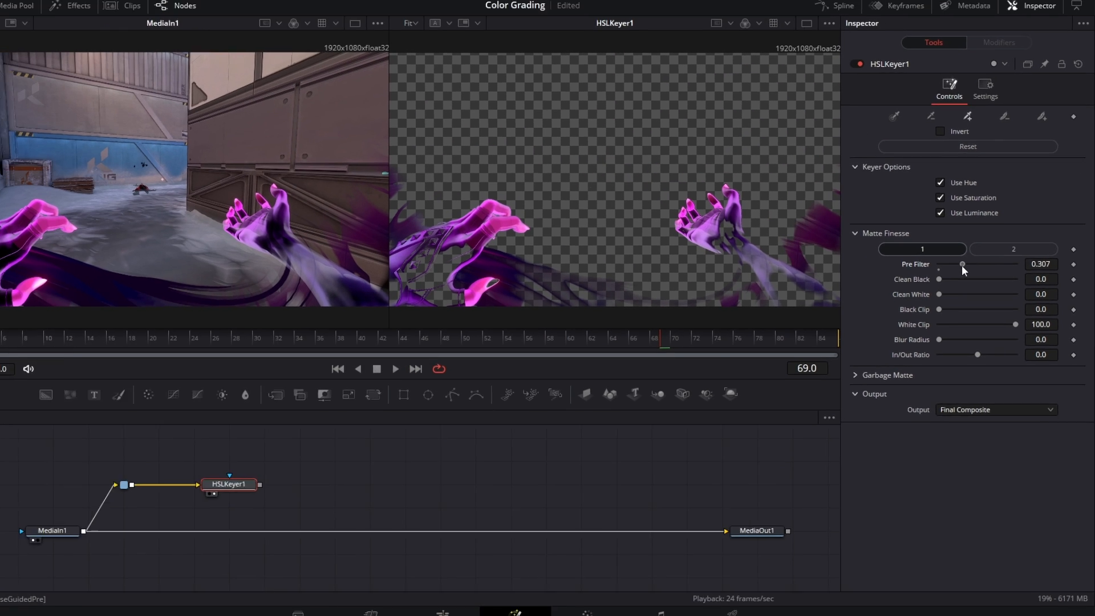
- Tweak HSLKeyer1's Matte Finesse settings, raising Shadow to about 1.54
left_click_drag(940, 280, 962, 279)
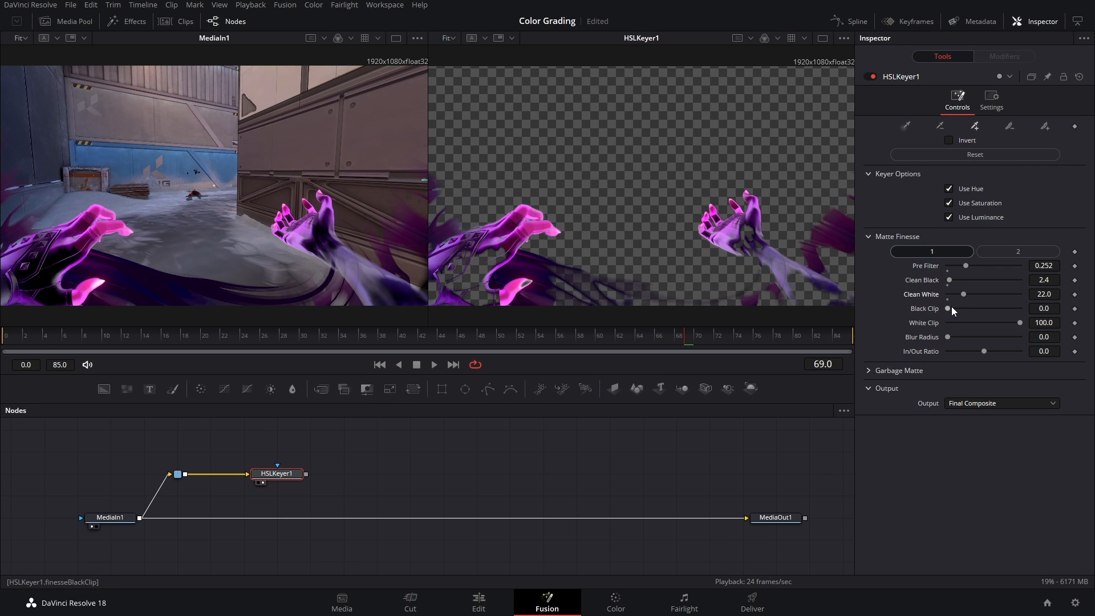
left_click_drag(949, 309, 961, 308)
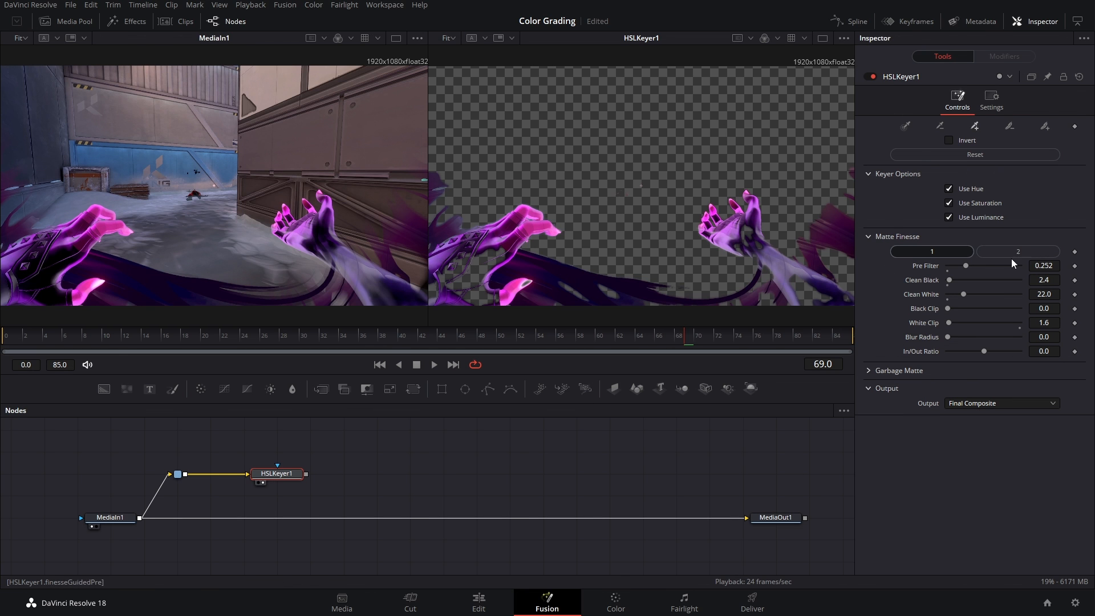
left_click(1017, 252)
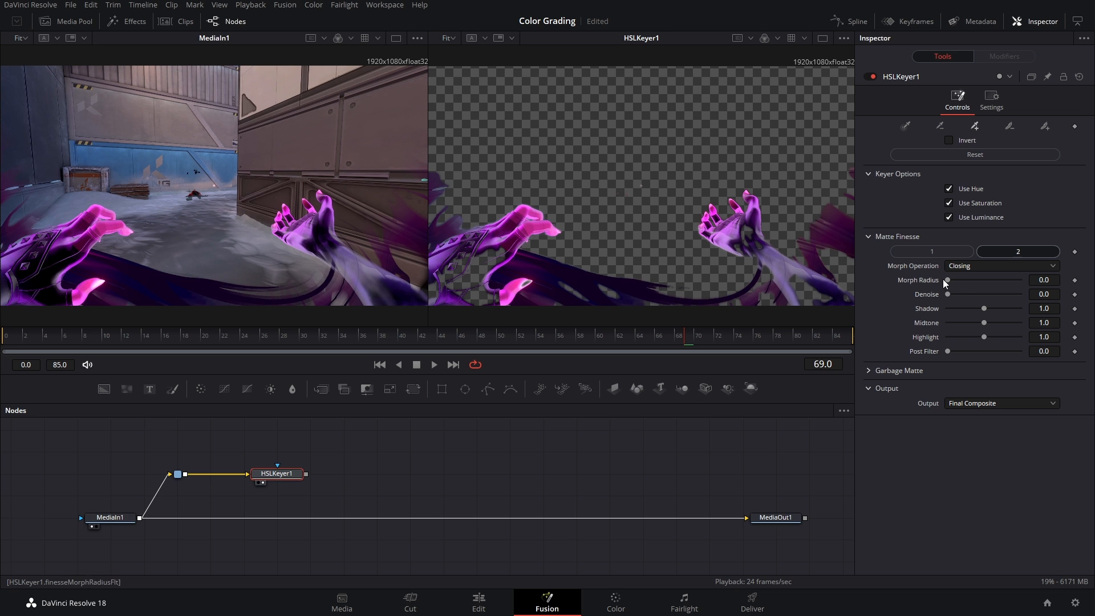
mouse_move(949, 294)
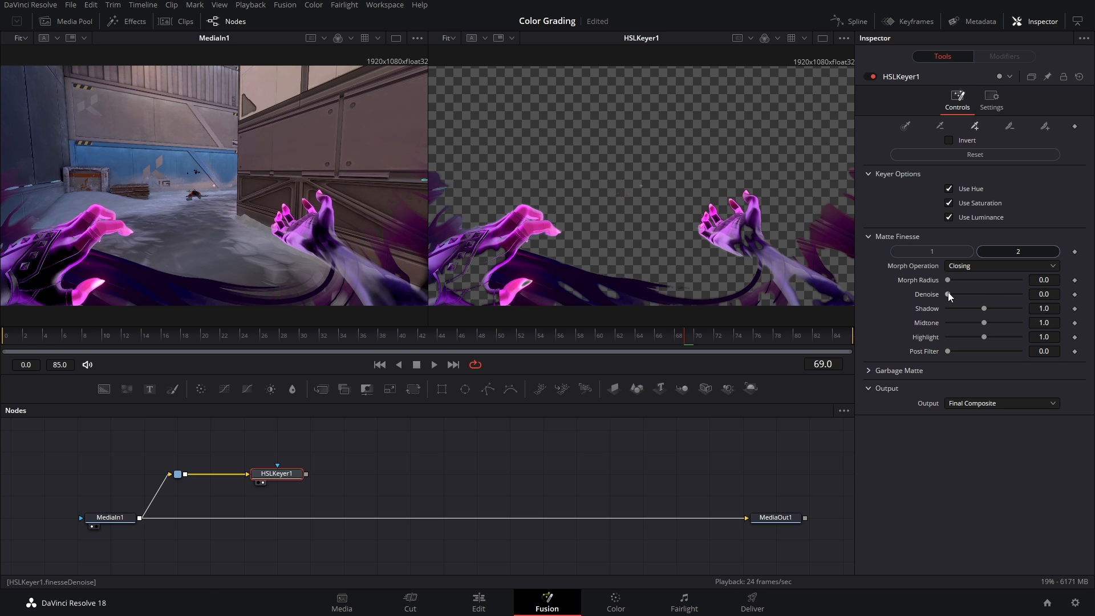
left_click_drag(948, 293, 961, 293)
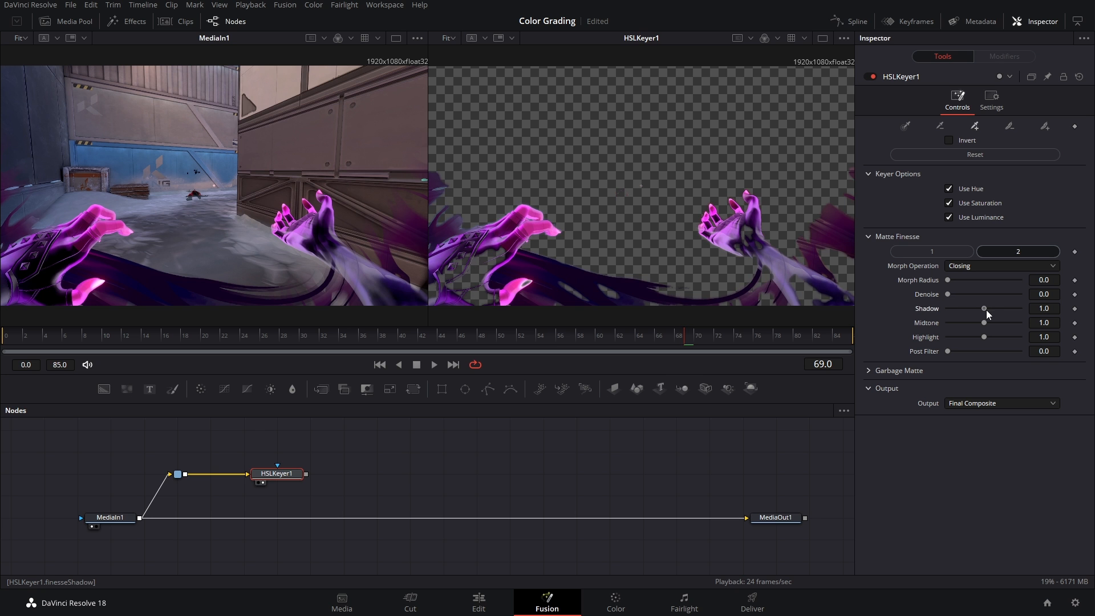
left_click_drag(985, 308, 1004, 308)
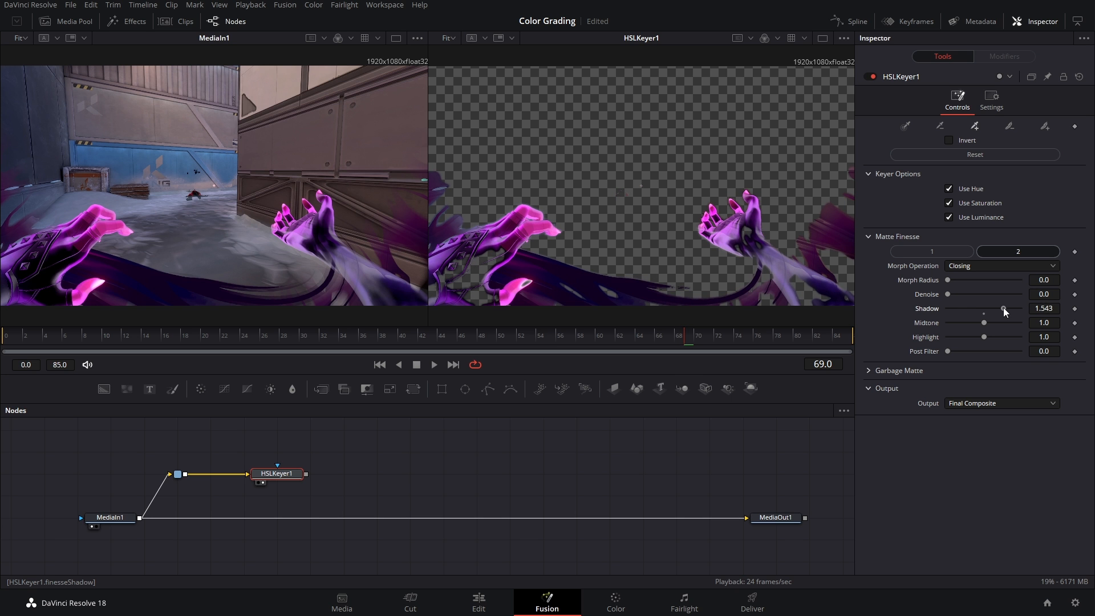
left_click(930, 251)
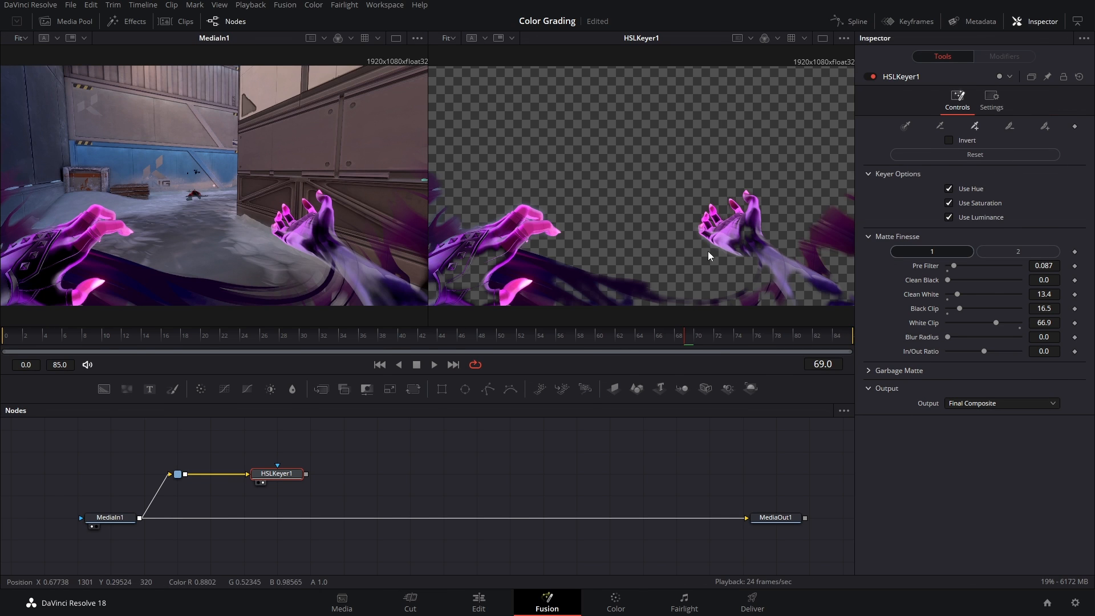
mouse_move(318, 423)
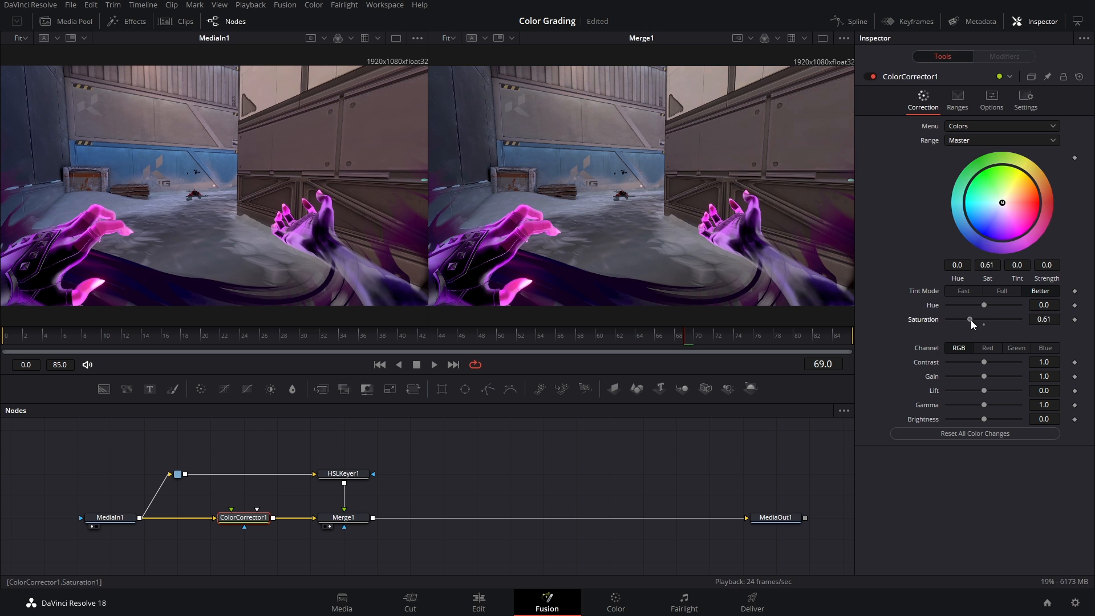
- Drop ColorCorrector1 saturation to 0 and select HSLKeyer1
left_click_drag(984, 320, 948, 320)
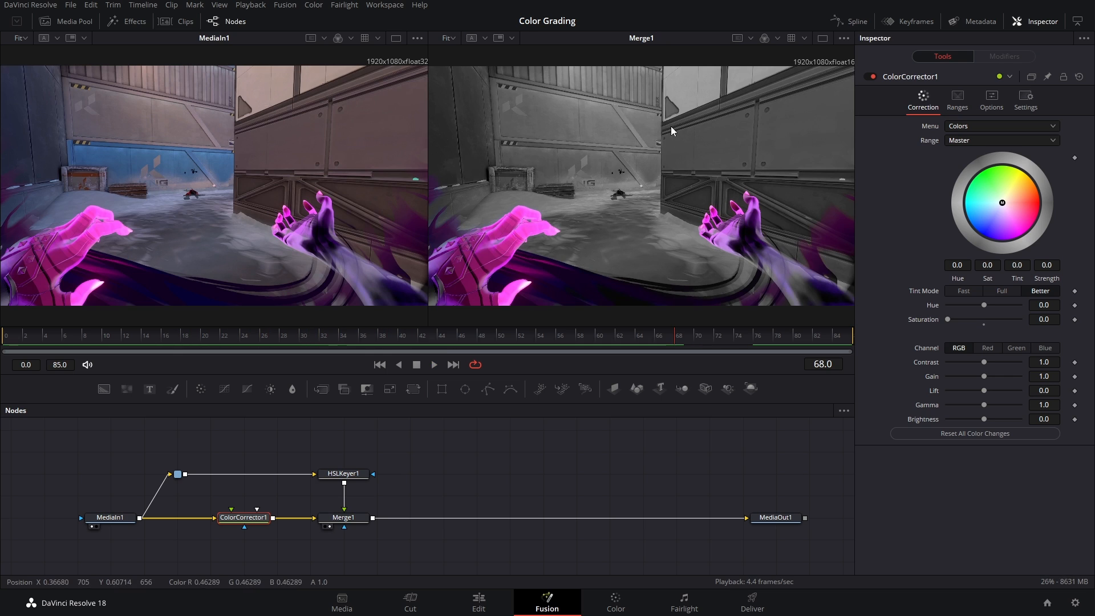
left_click(342, 474)
type("hsl")
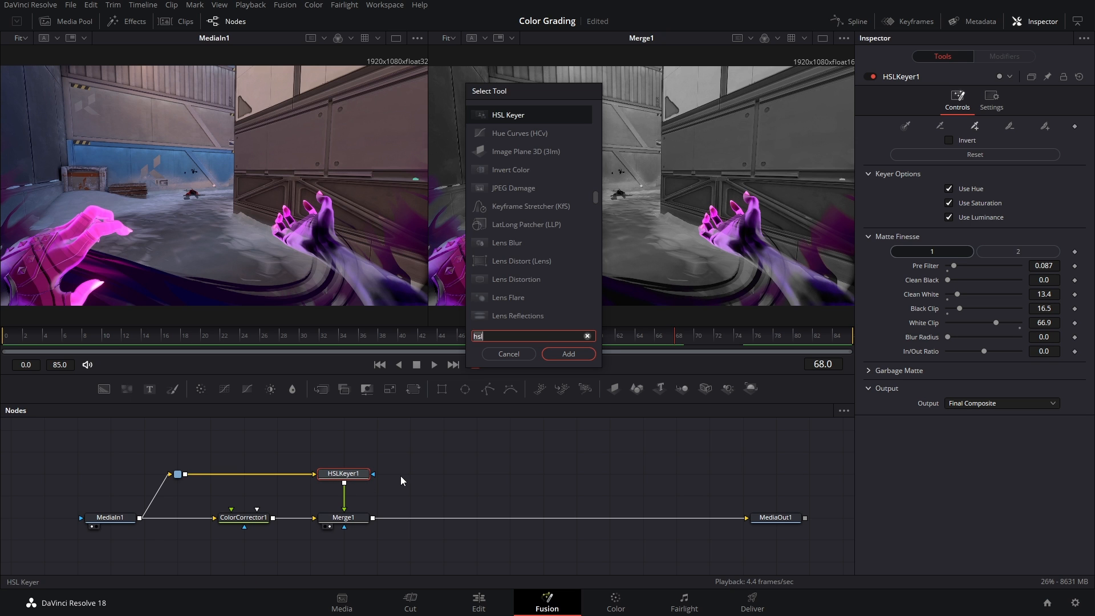
- Add Soft Glow after HSLKeyer1, view Merge1, and raise the glow's gain and size
type("soft")
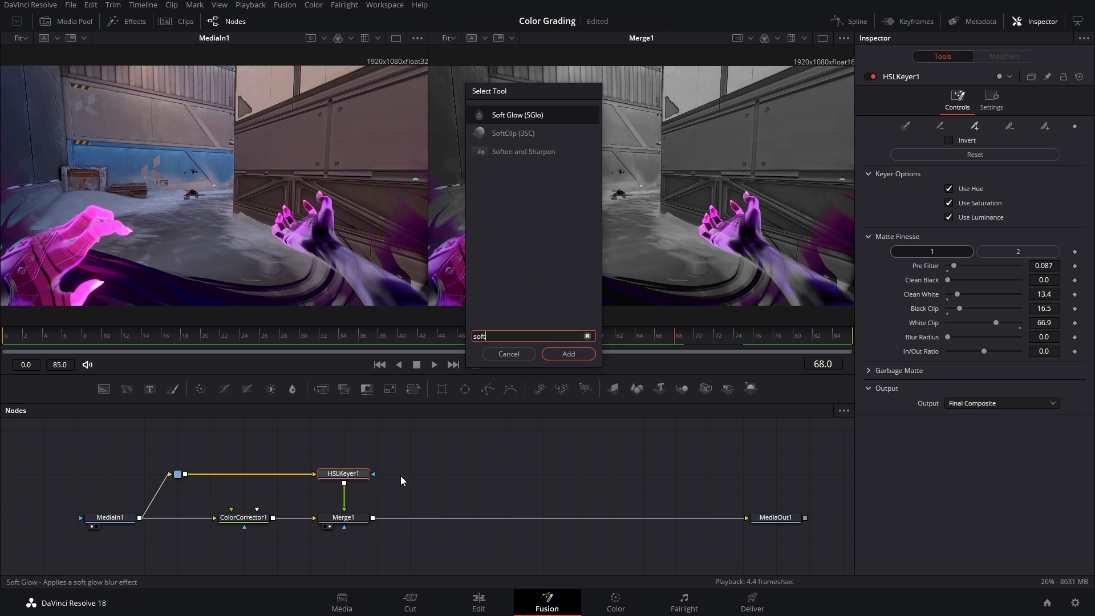
left_click(568, 354)
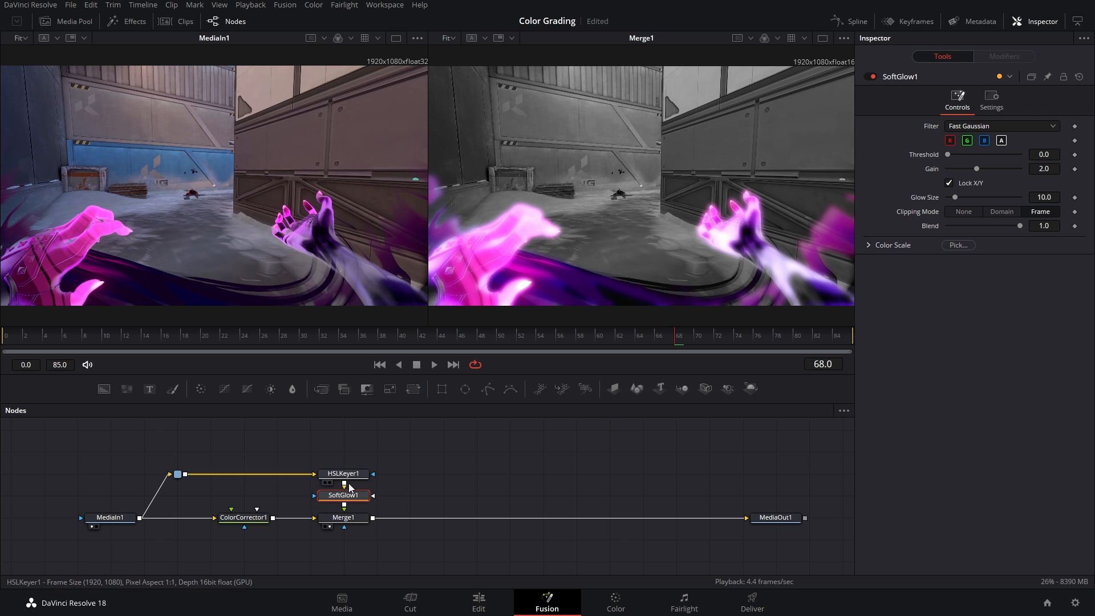
left_click(343, 474)
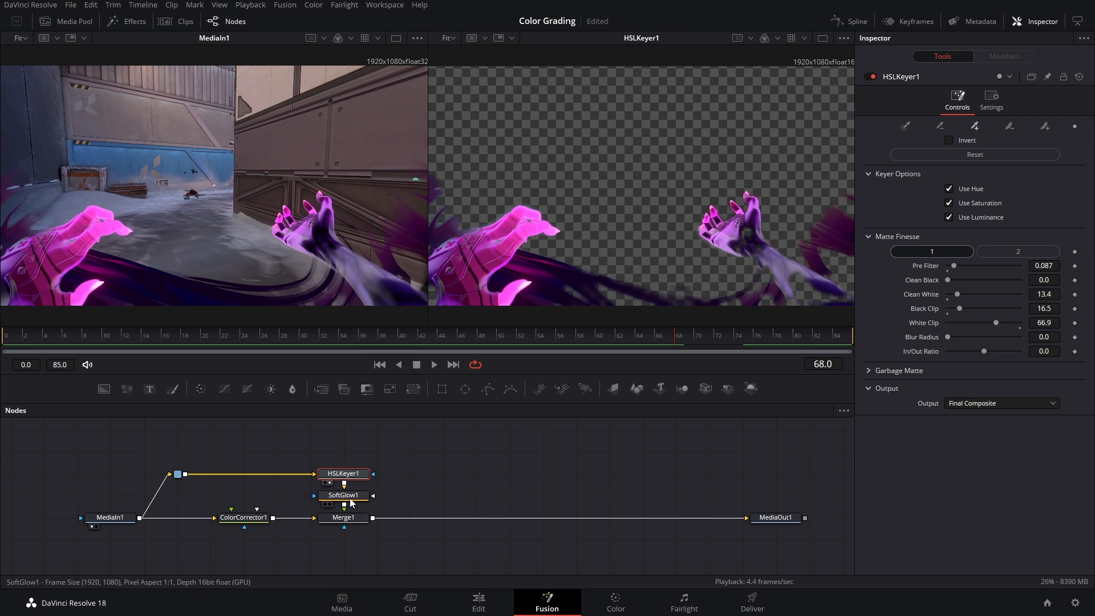
left_click(343, 517)
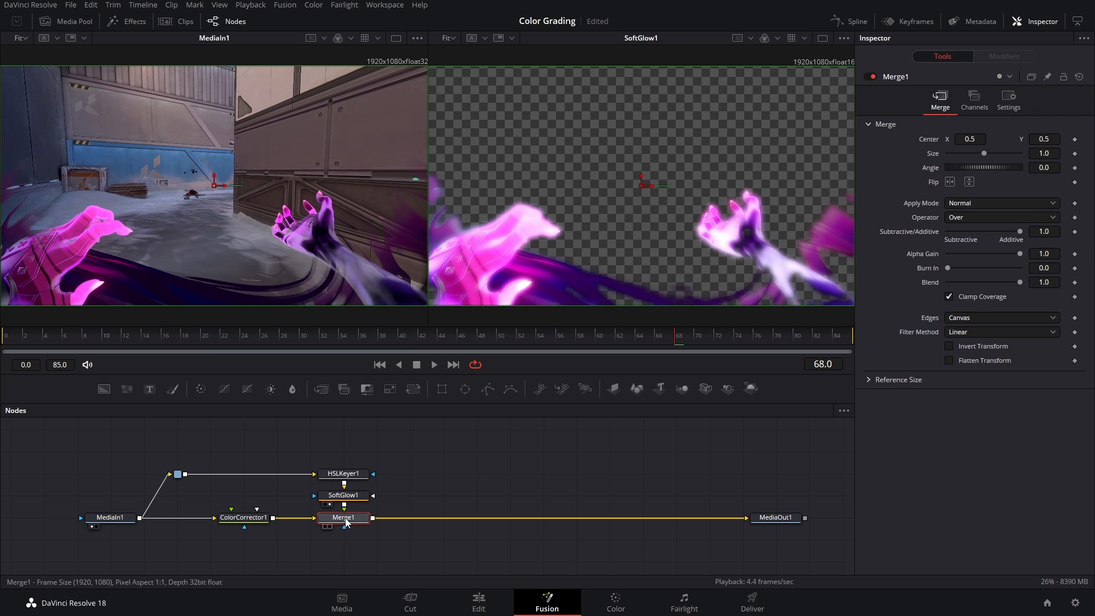
left_click(342, 517)
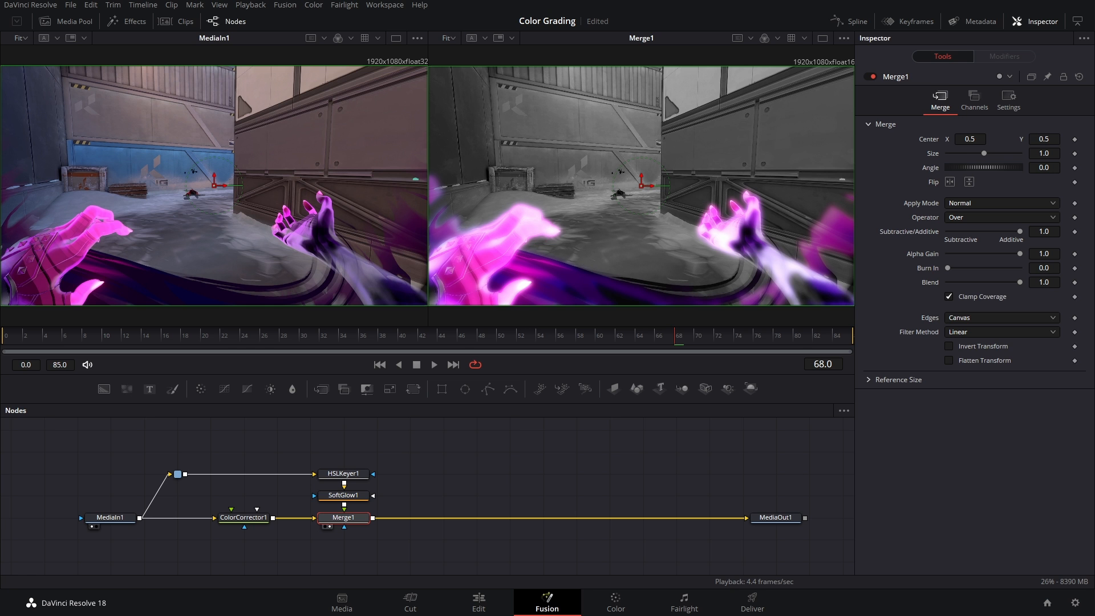
left_click(343, 494)
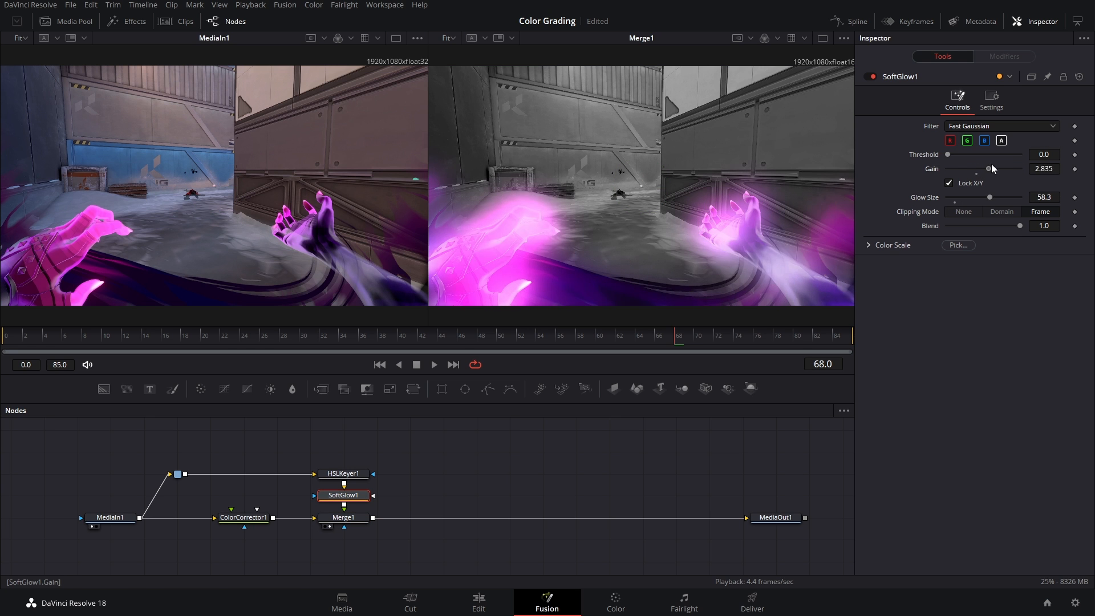
left_click_drag(989, 168, 977, 168)
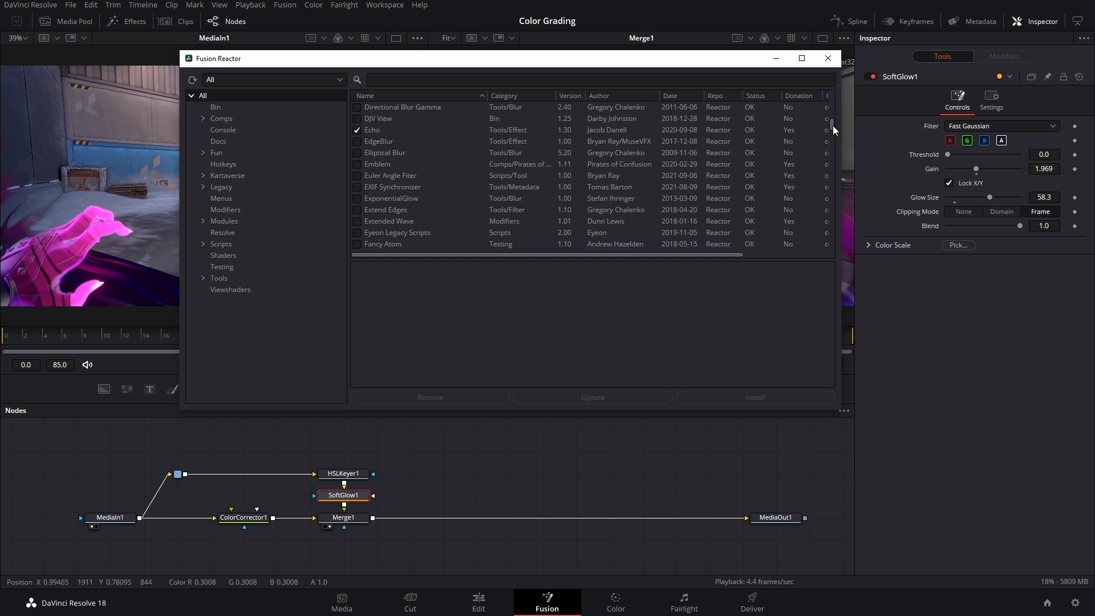
- Swap SoftGlow1 for XGlow1 with Fibonacci mode, Gain 1.3 and Glow Size 4.25
scroll("down", 3)
type("soft")
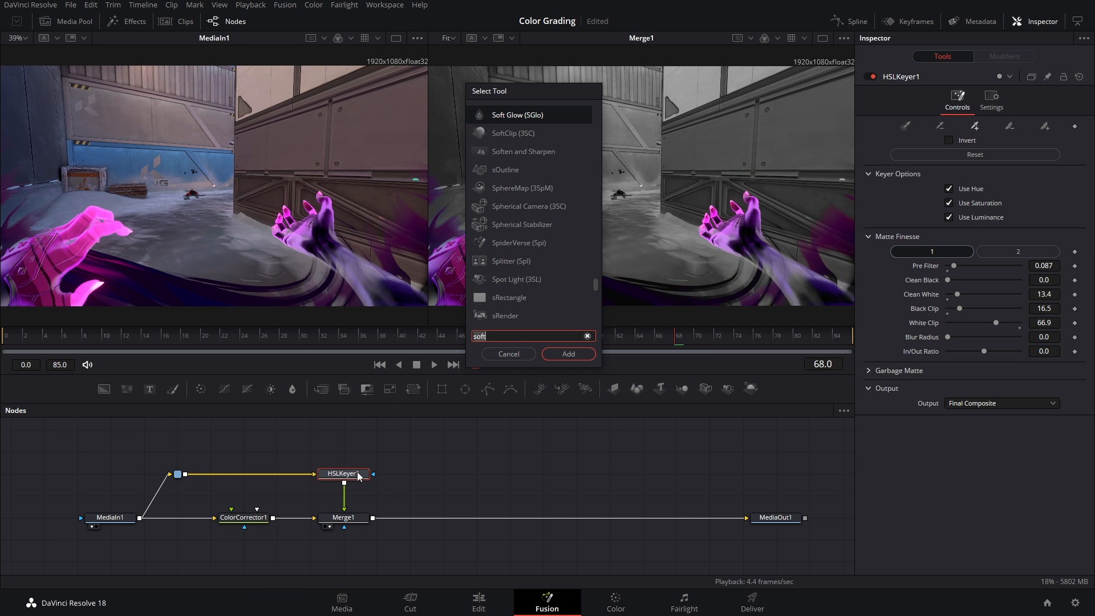
left_click(568, 353)
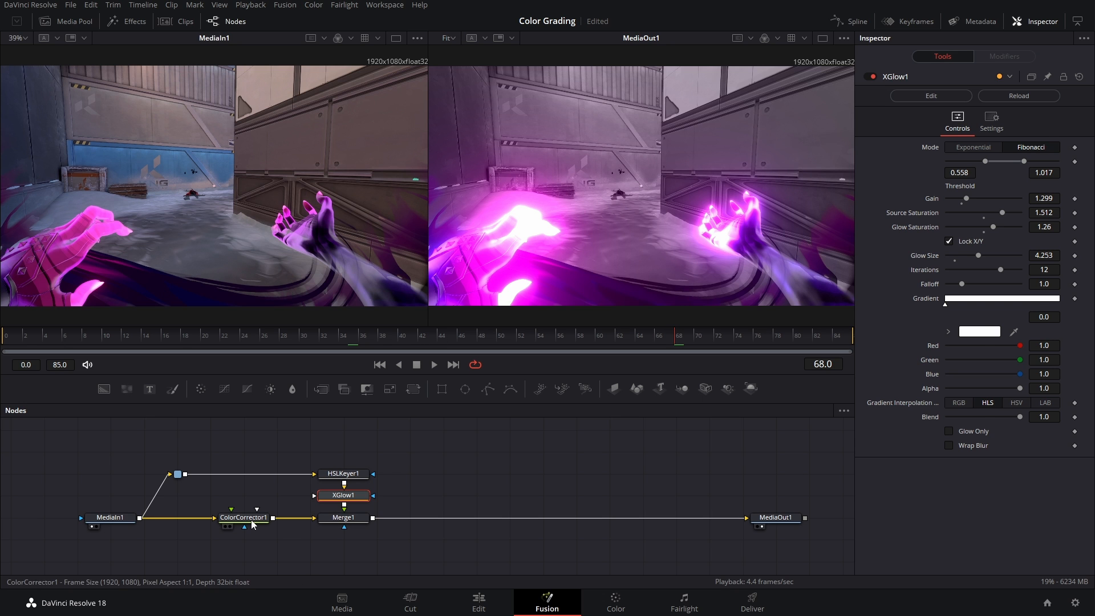
- Raise ColorCorrector1 contrast to 1.13 and insert an enabled ColorCurves1 before it
left_click(243, 517)
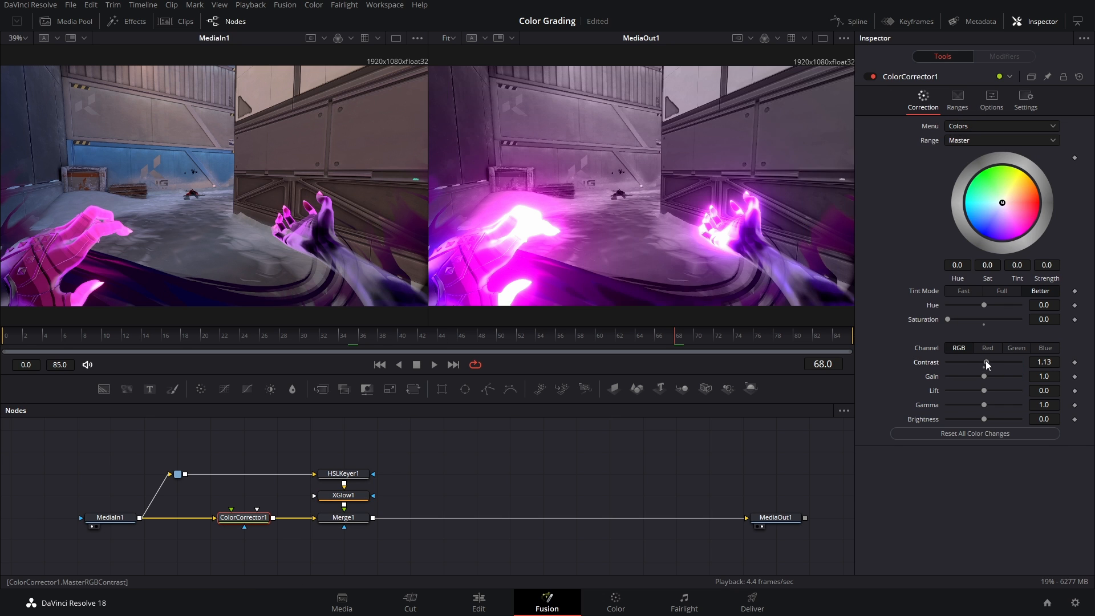
left_click_drag(987, 362, 992, 362)
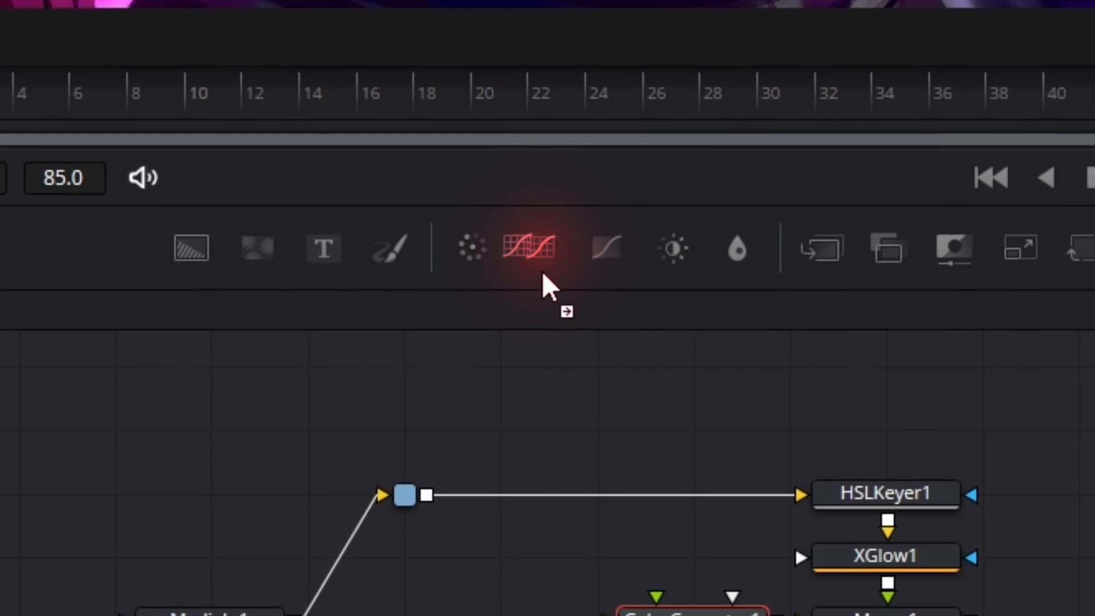
left_click(532, 247)
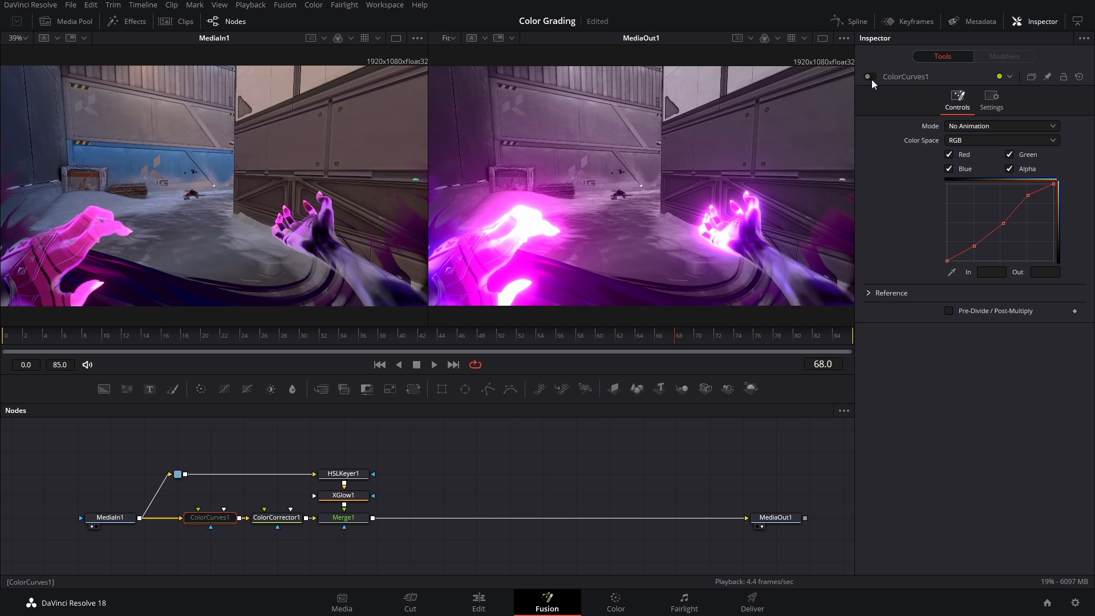
left_click(343, 517)
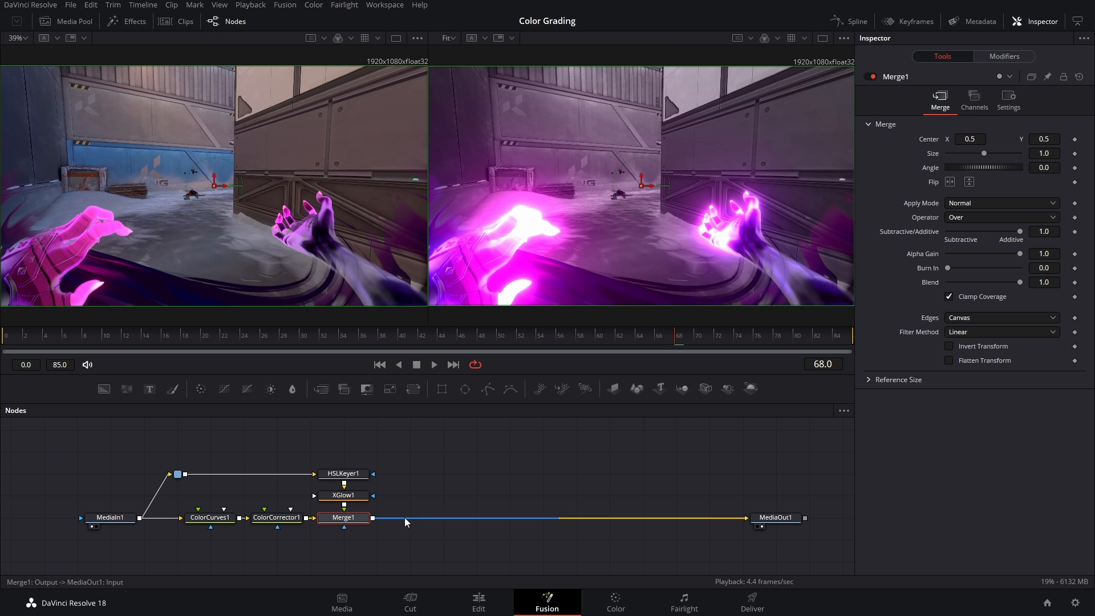
- Insert Lens Distort (Lens) after Merge1 using tool search
left_click(343, 517)
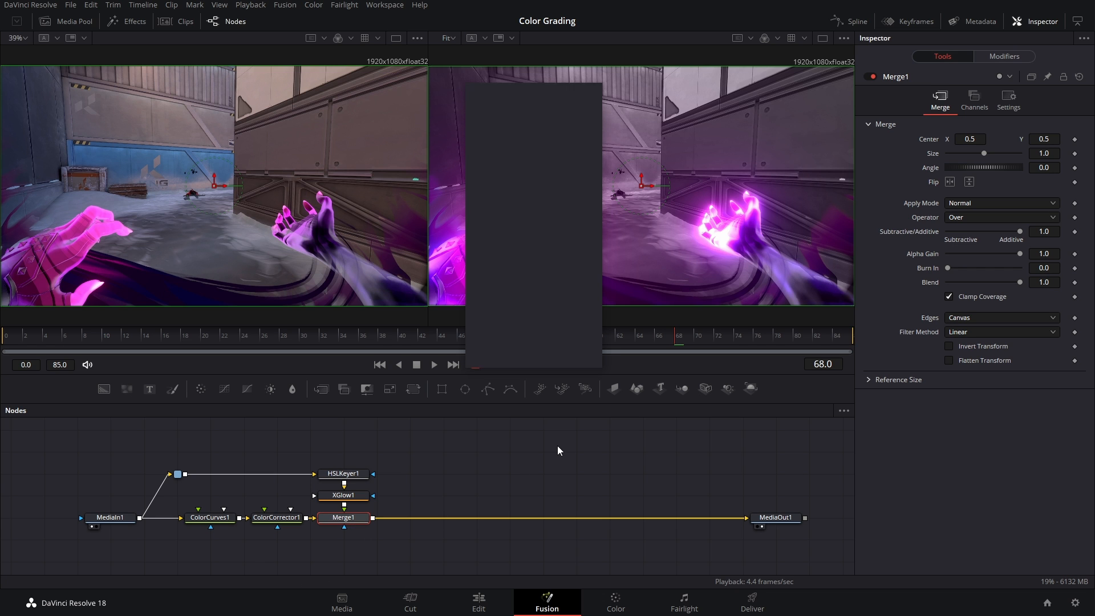
type("len")
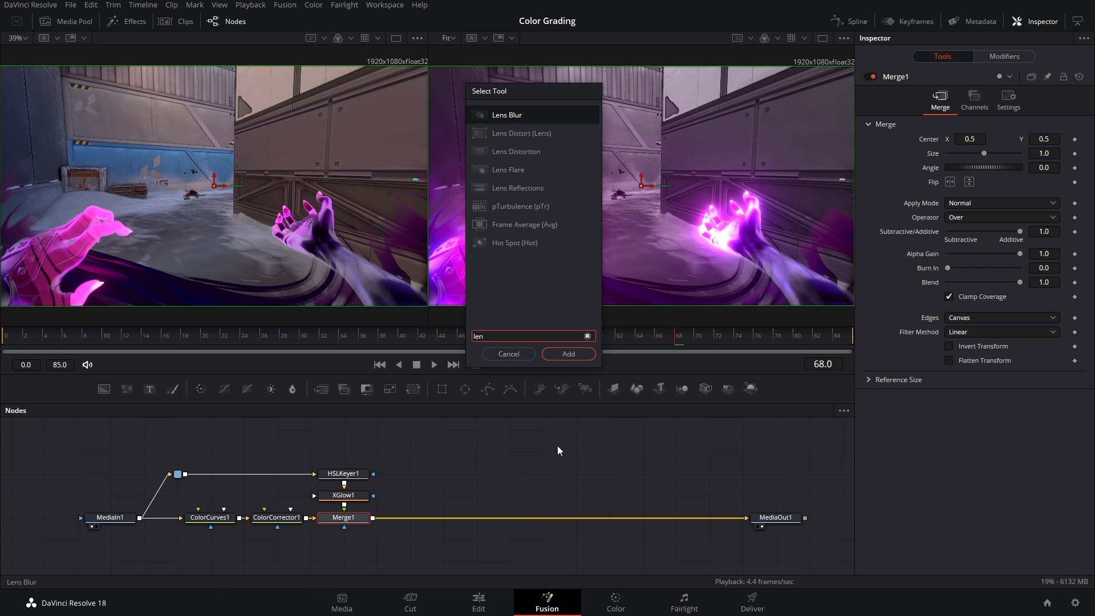
mouse_move(526, 137)
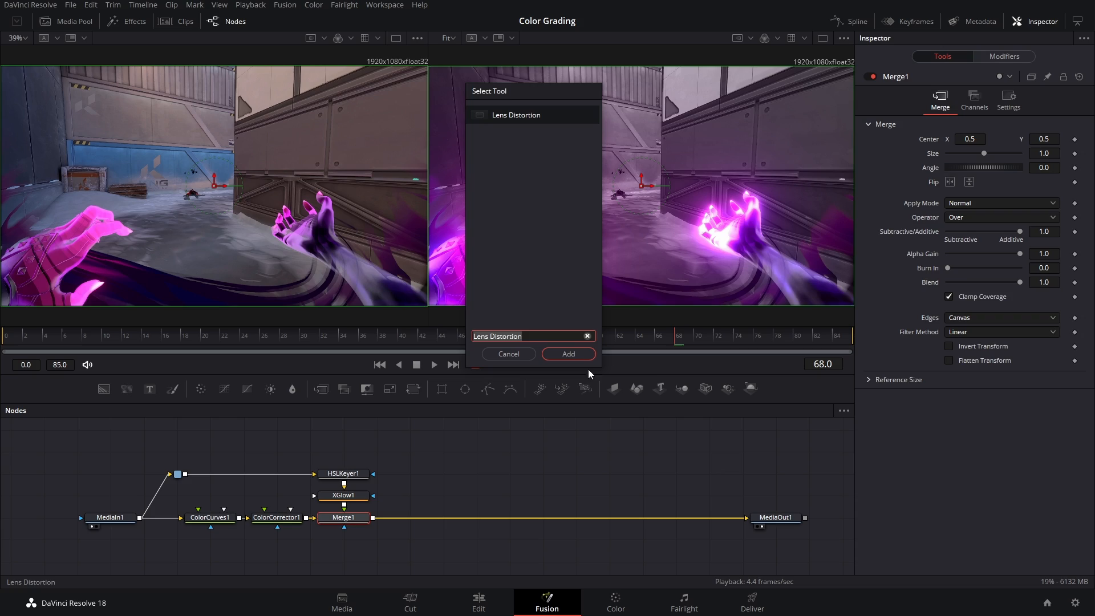
type("len")
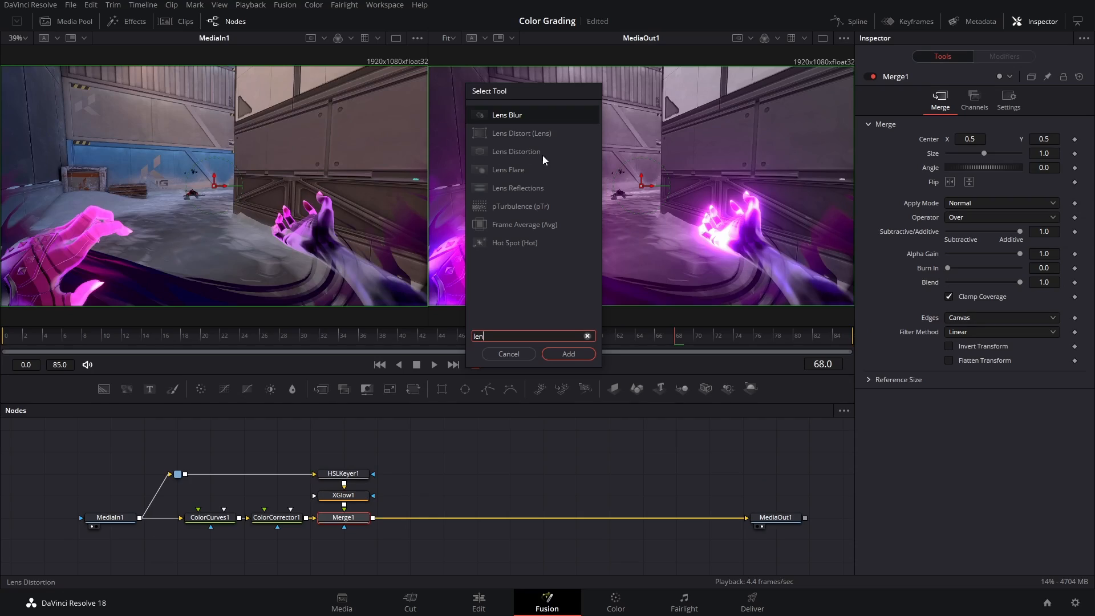
type("Lens Distort")
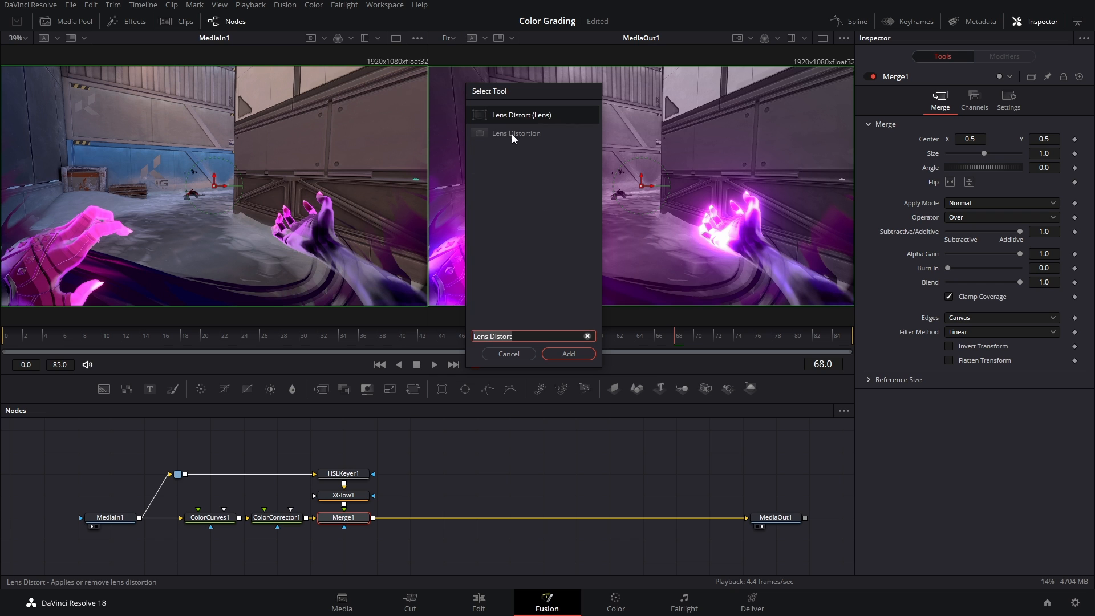
left_click(569, 353)
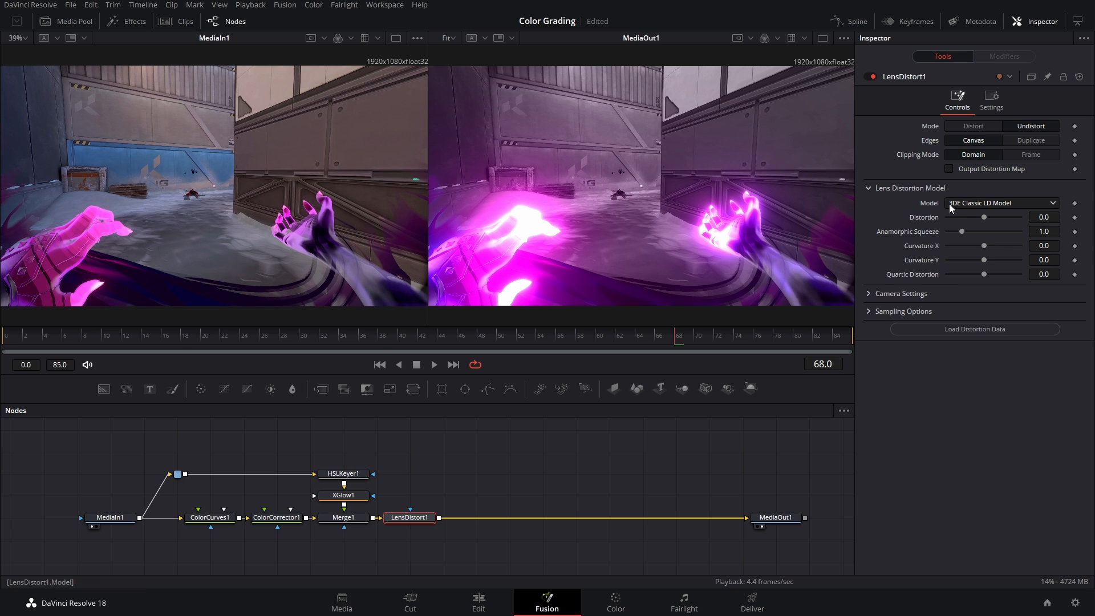
- Set LensDistort1 to the PFTrack model with low-order distortion -0.117 and anamorphic squeeze 0.42
left_click(1002, 203)
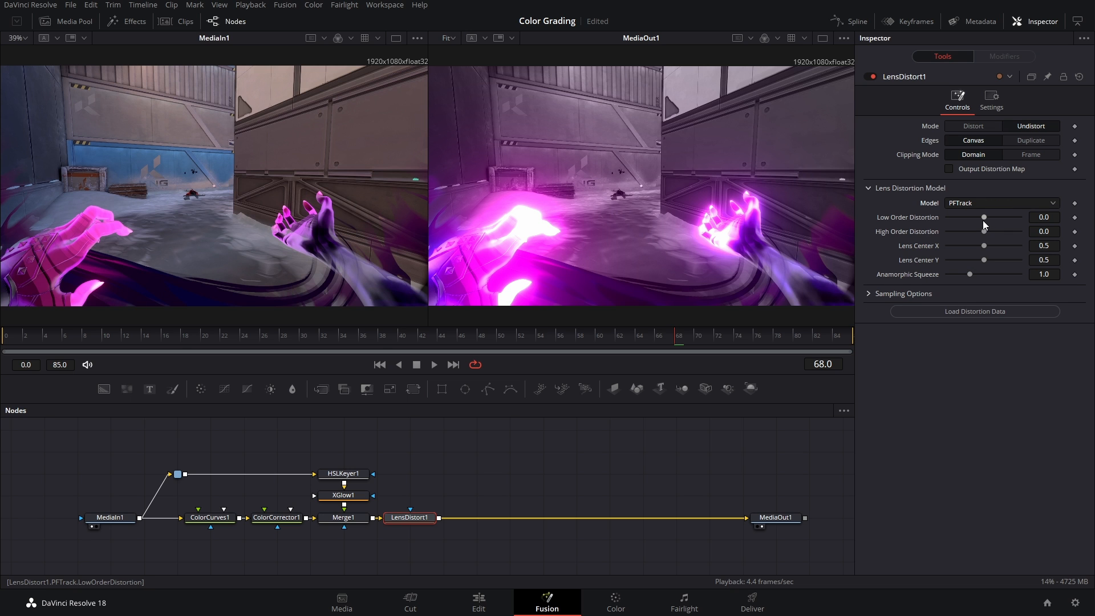
left_click_drag(985, 217, 969, 218)
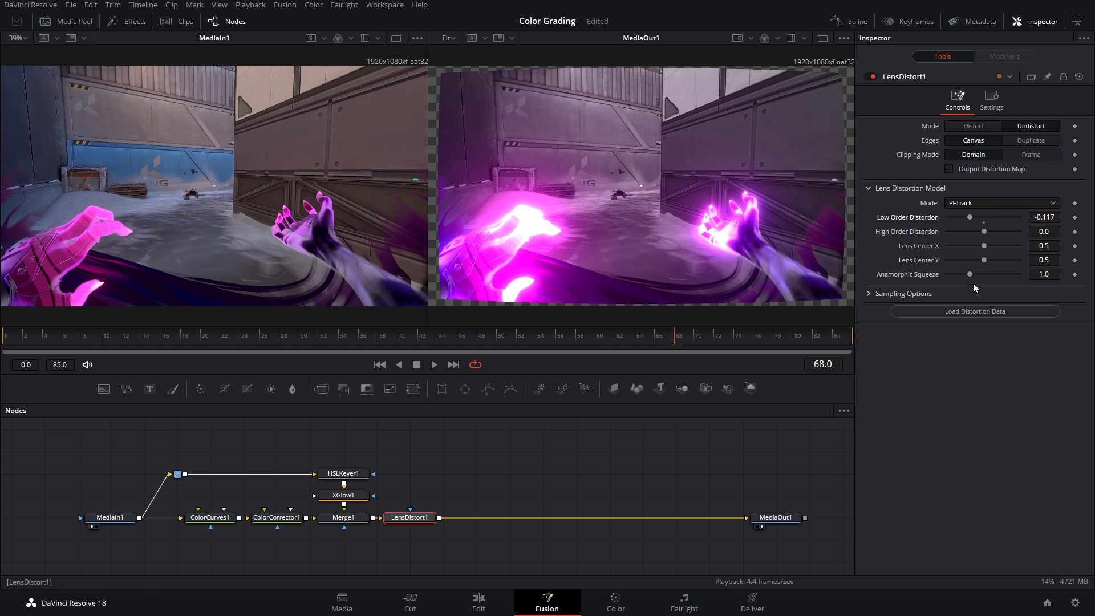
left_click_drag(969, 274, 961, 274)
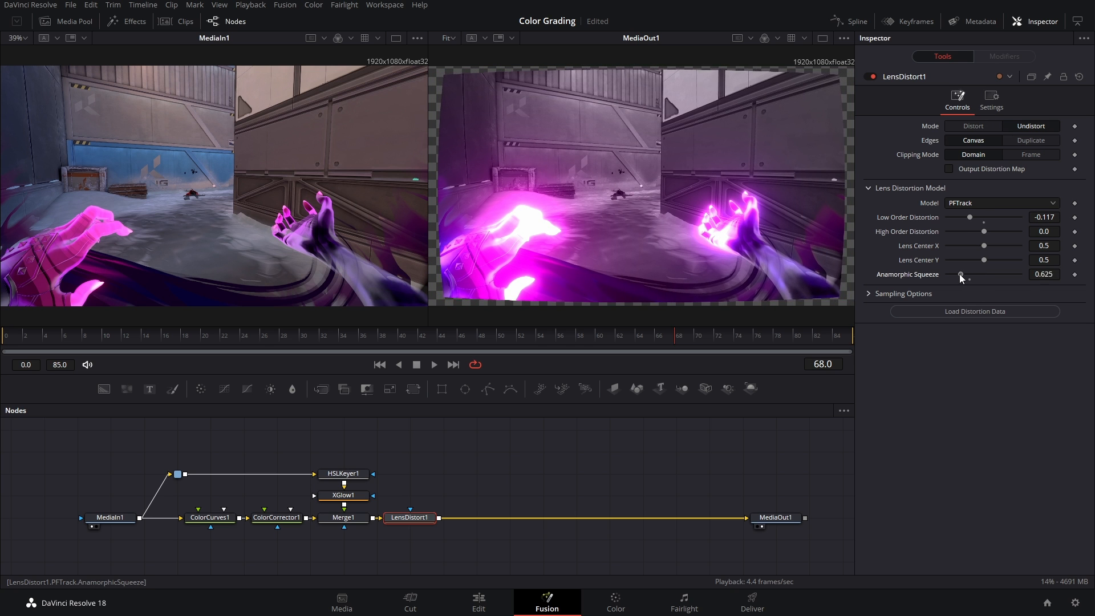
left_click_drag(961, 274, 955, 273)
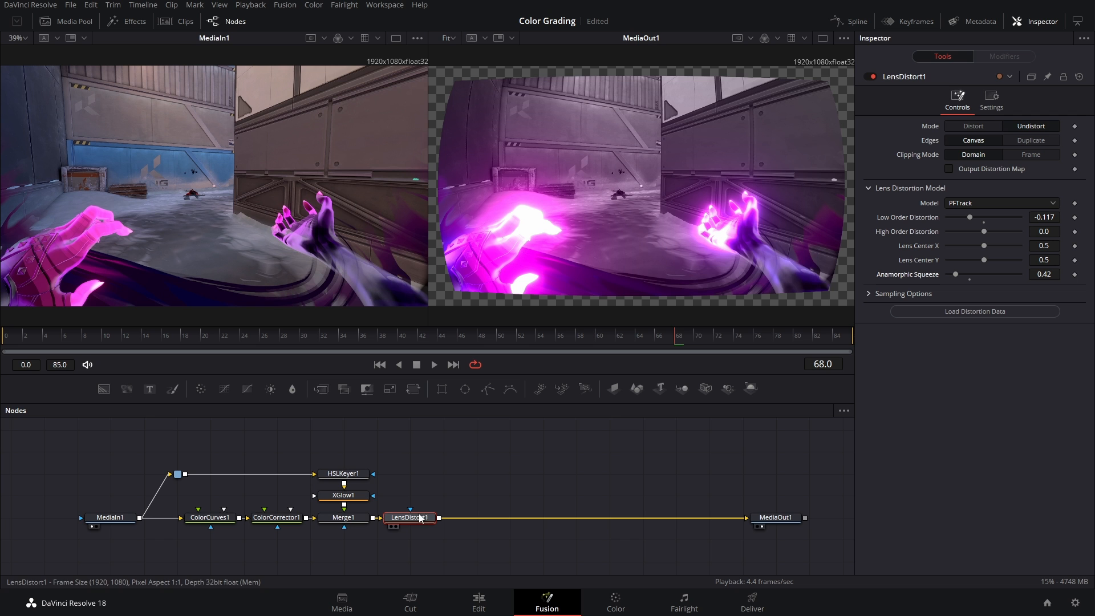
mouse_move(413, 389)
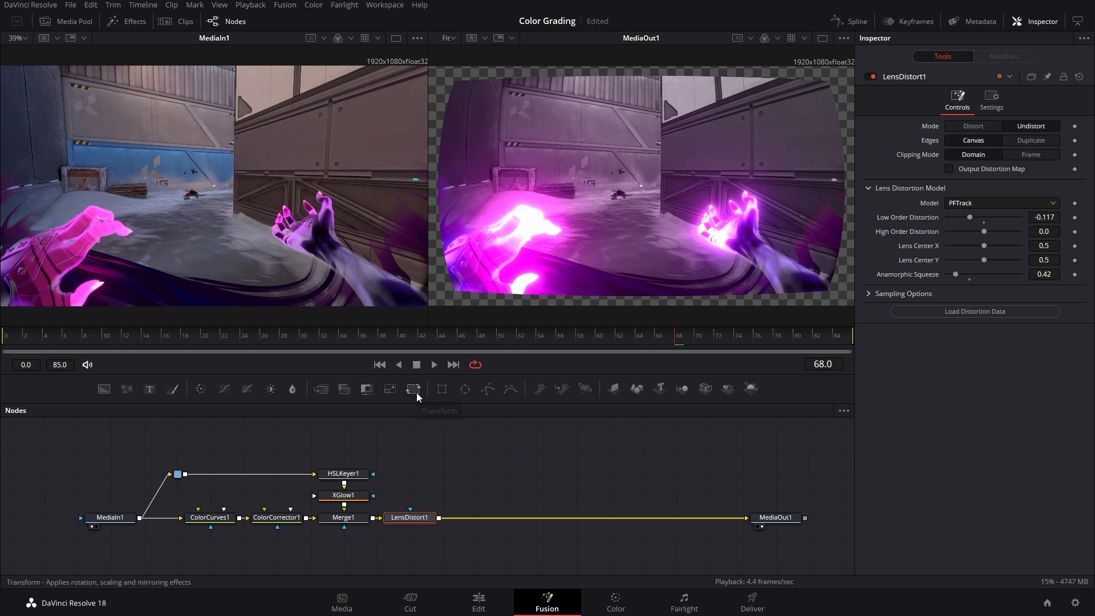
- Insert Transform1 after LensDistort1 and add RadialBlur1 with smooth strength 0.335
left_click(414, 389)
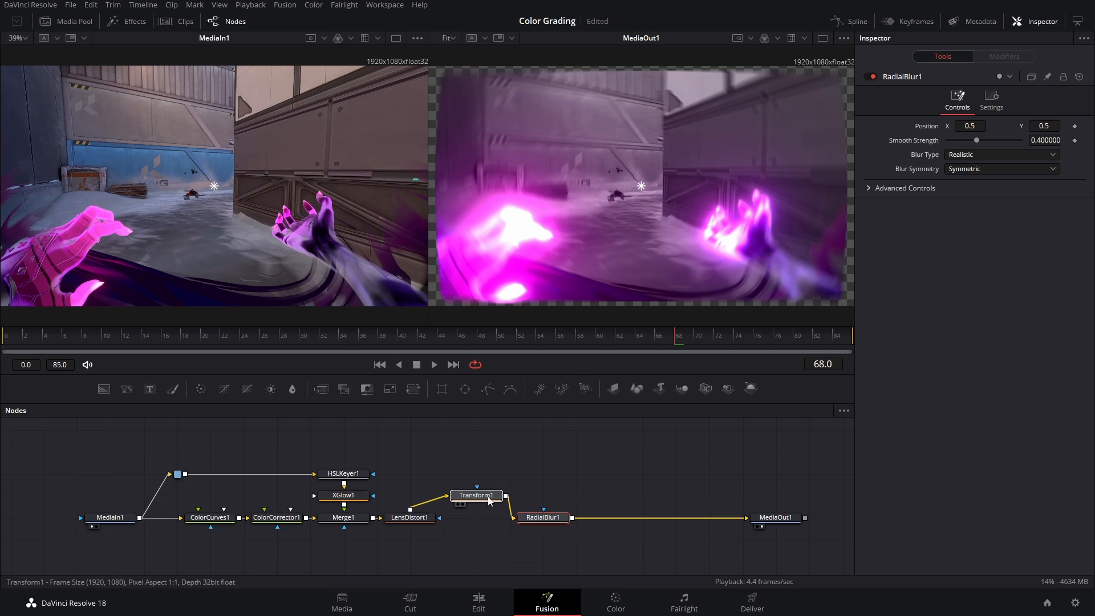
left_click(476, 495)
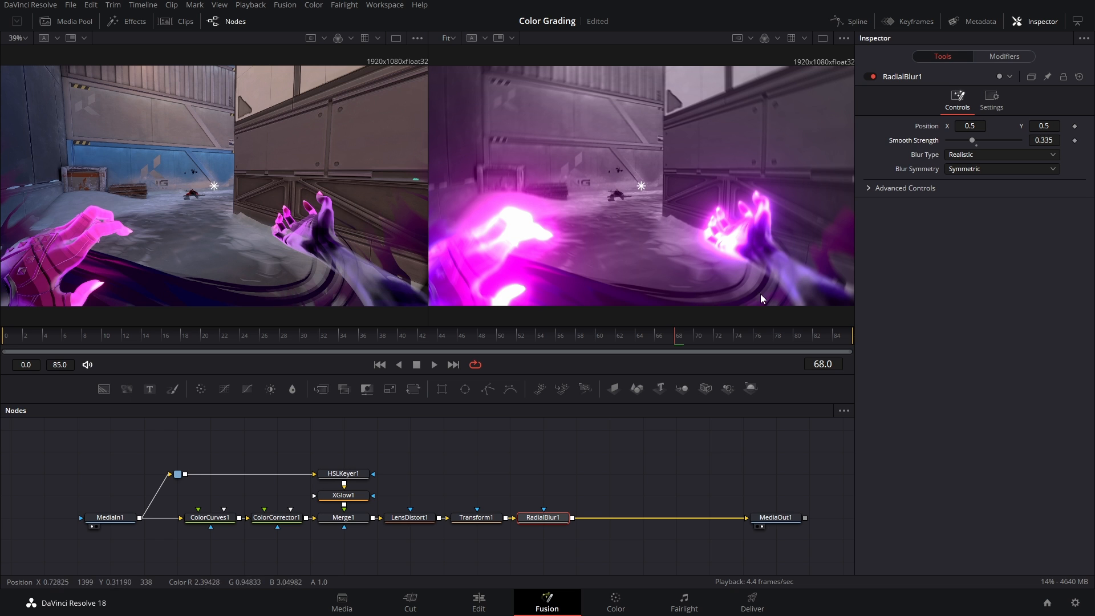
mouse_move(635, 307)
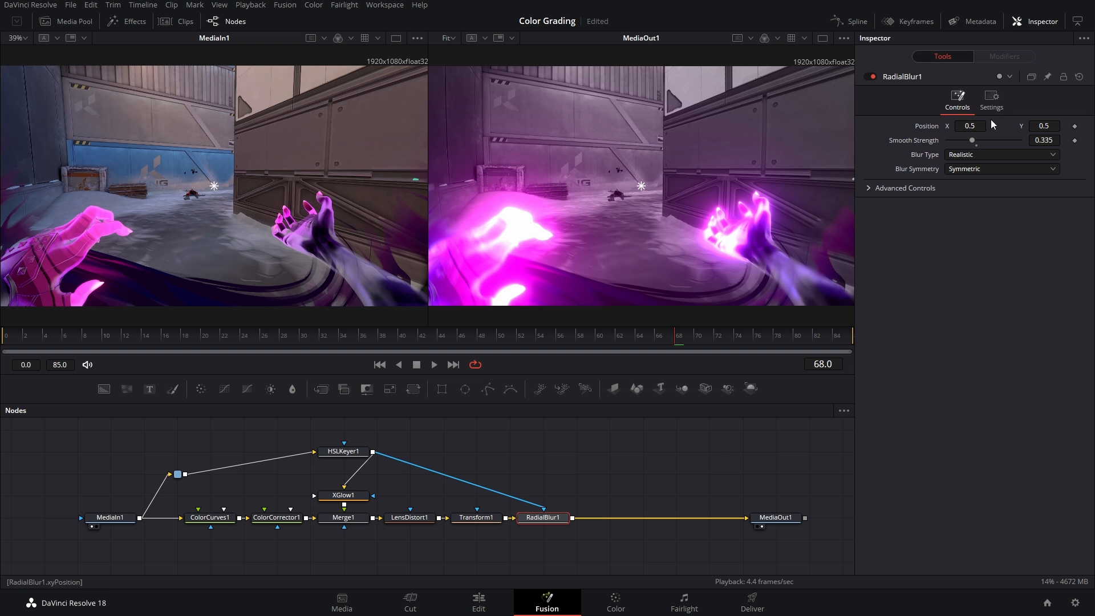
- Tick Apply Mask Inverted in RadialBlur1's settings, then search effects for 'chrom'
left_click(992, 100)
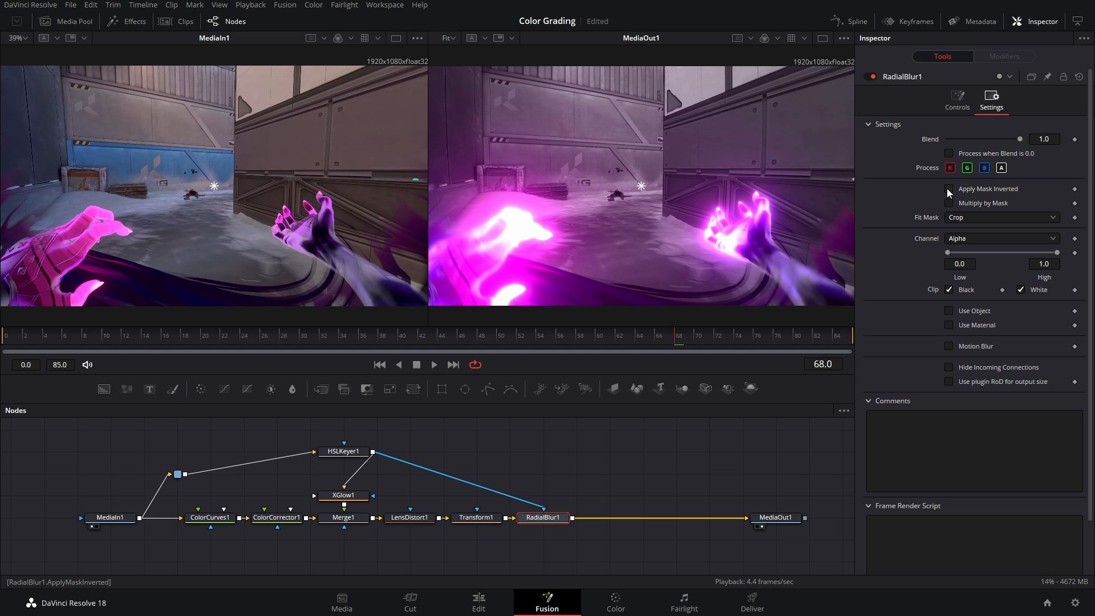
left_click(949, 189)
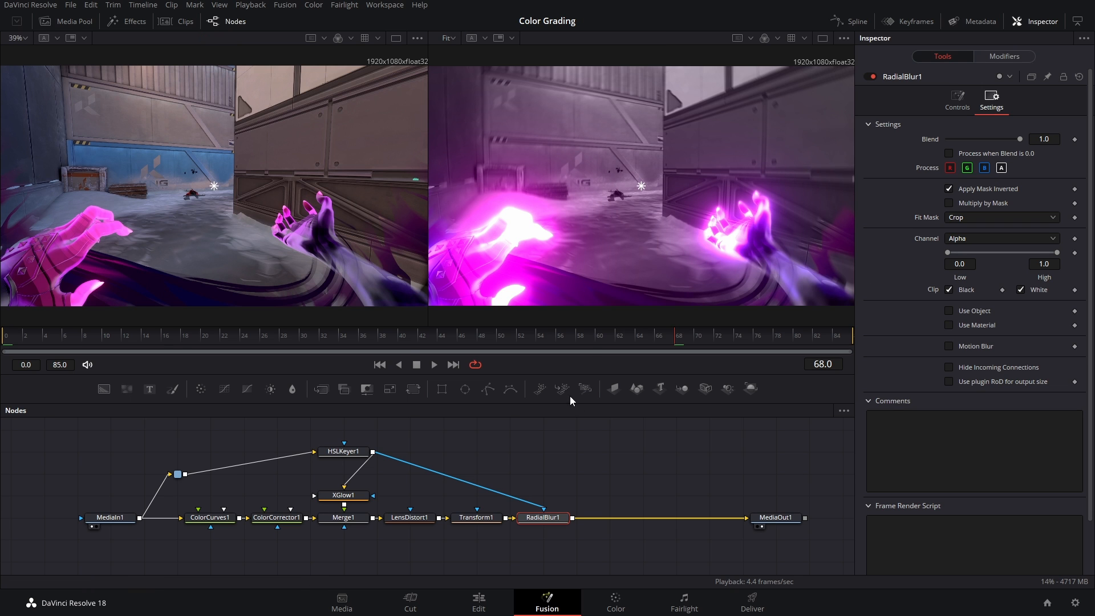
mouse_move(563, 489)
type("rad")
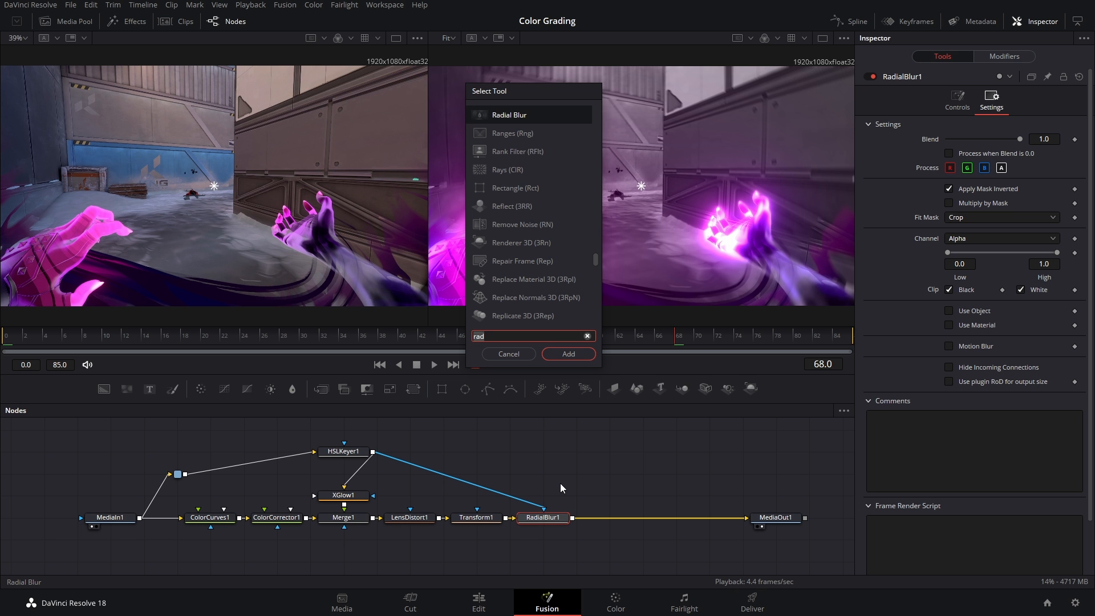
type("chrom")
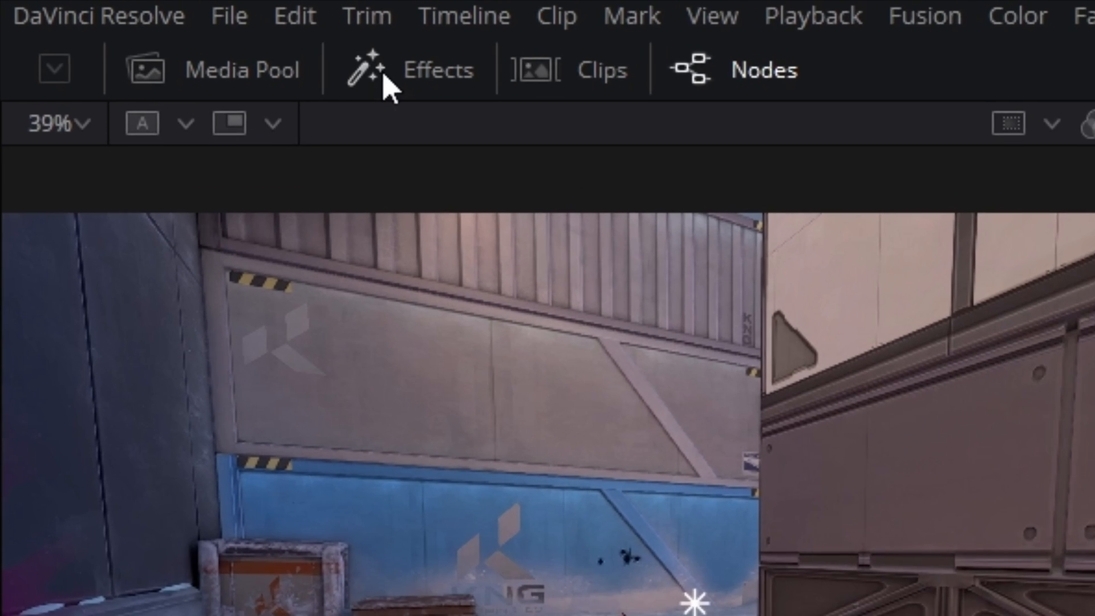
- Add ChromaticAberration after RadialBlur1 with aberration about 0.0095
left_click(438, 70)
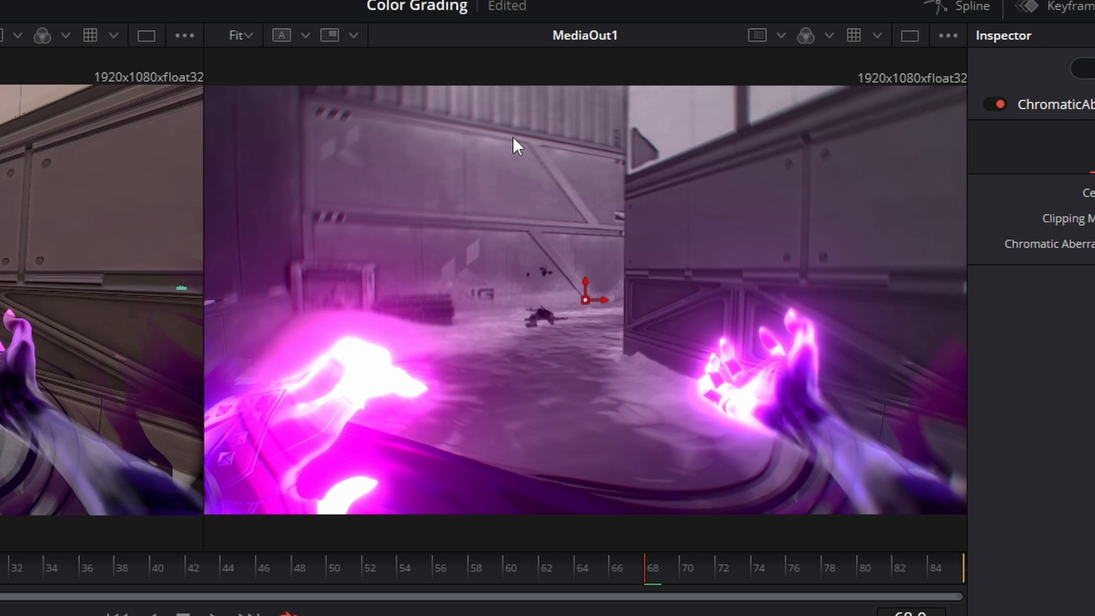
left_click(993, 104)
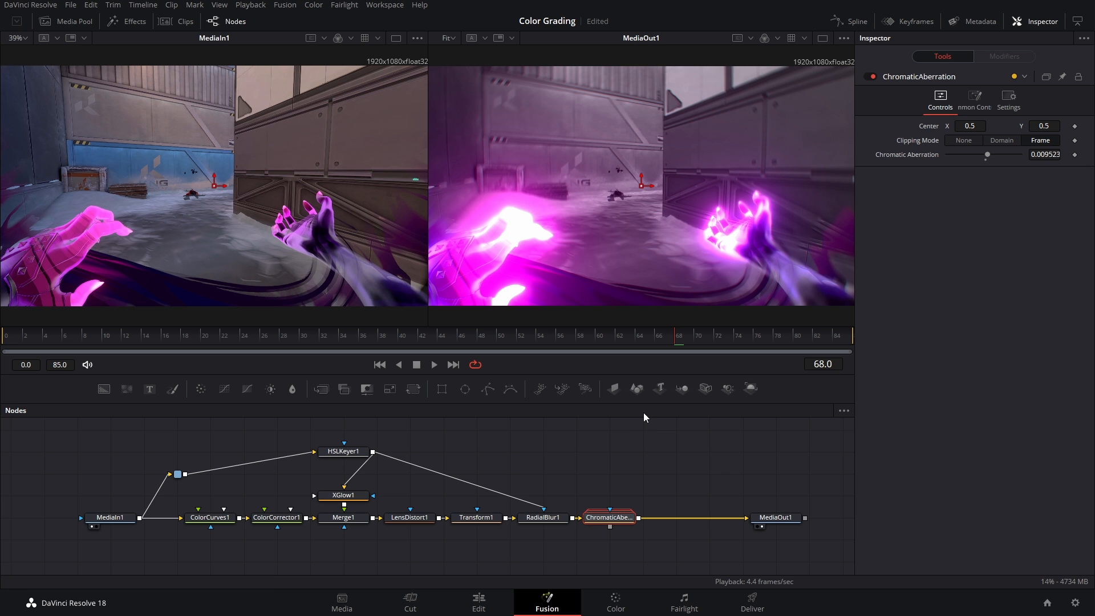
- Search for 'Film Grain' and add FilmGrain1 after ChromaticAberration
type("rad")
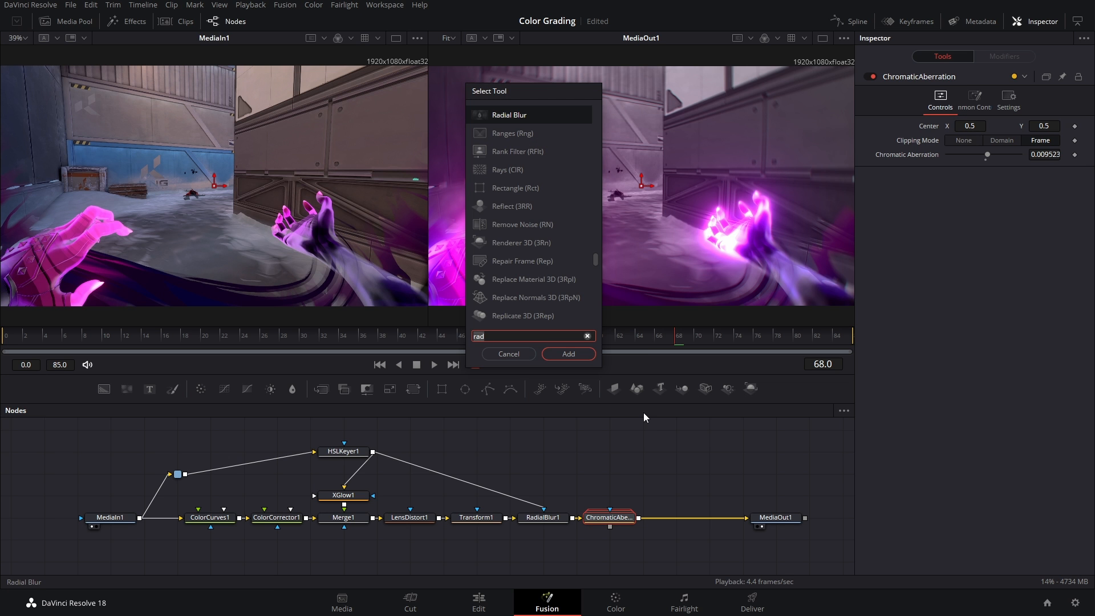
type("film")
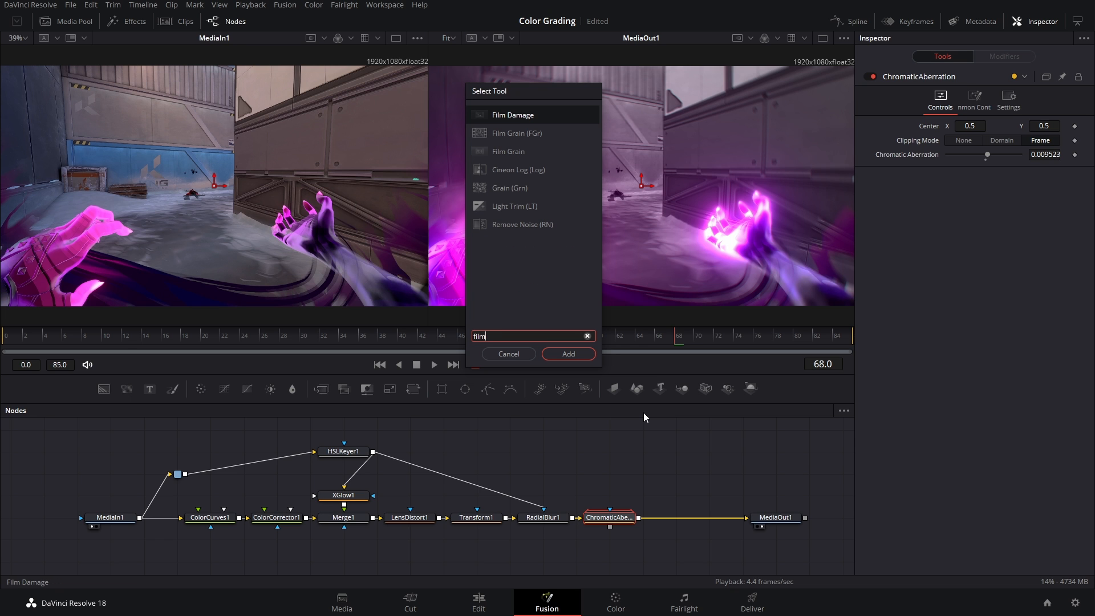
type("Film Grain")
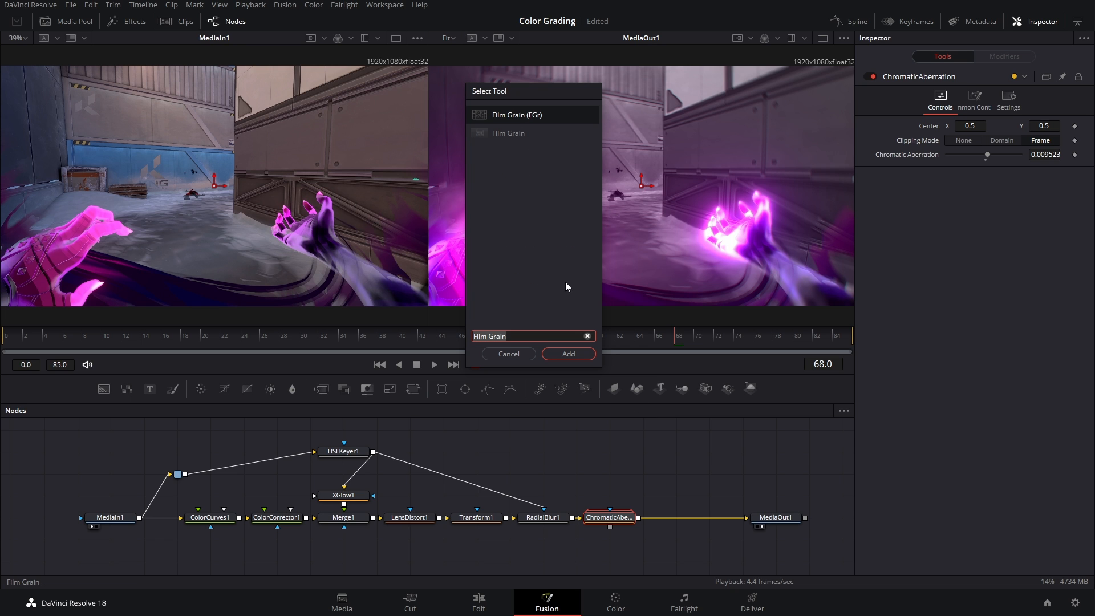
left_click(568, 354)
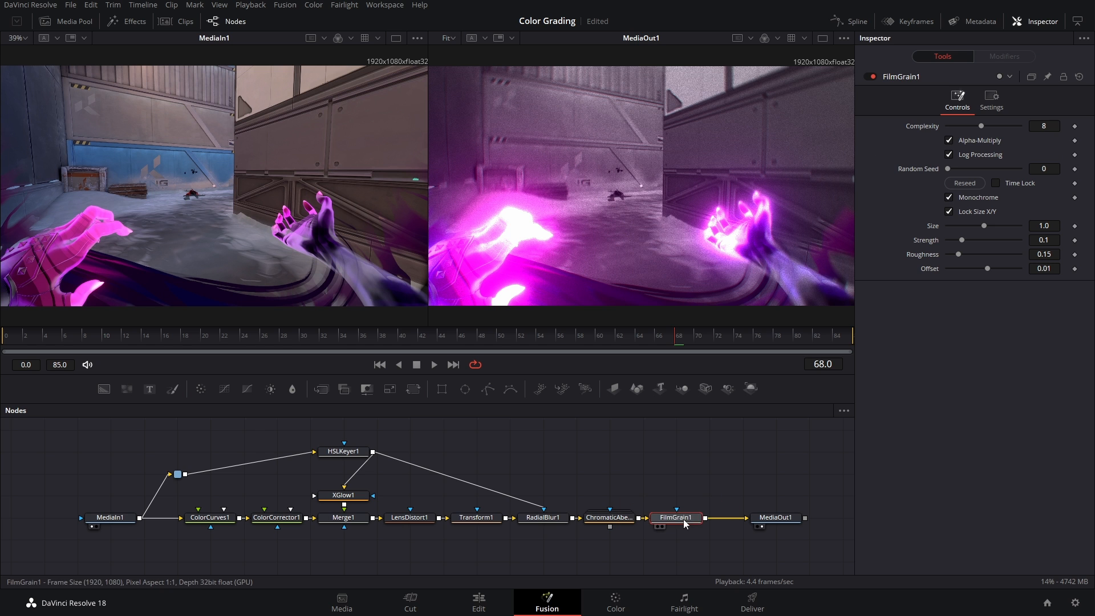
- Set the film grain size to 0.14 and strength to 0.0512, then return to the Edit page
left_click_drag(985, 225, 980, 225)
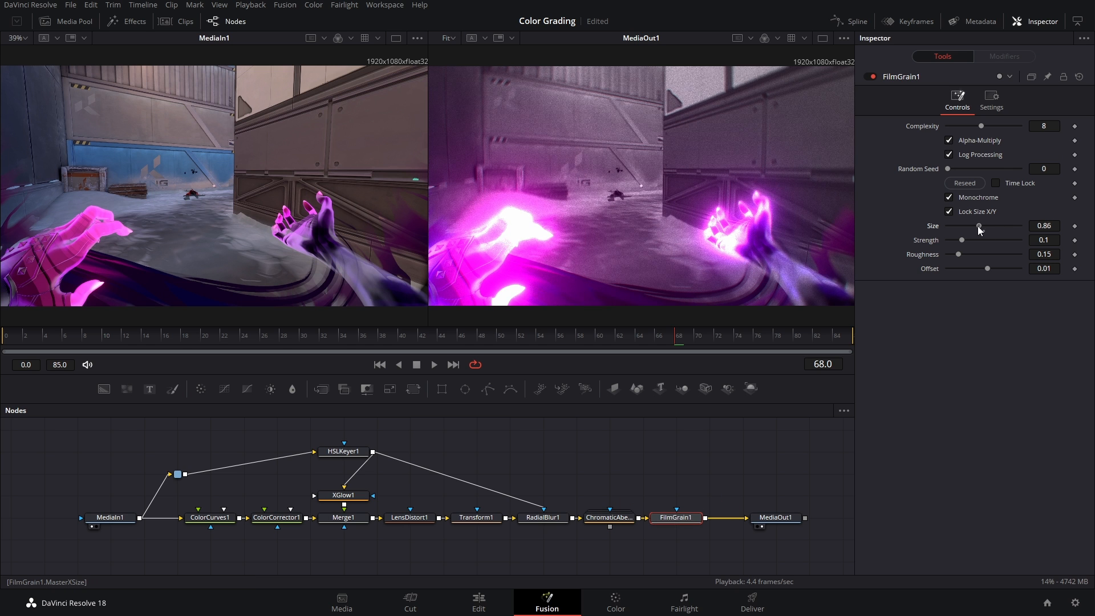
left_click_drag(978, 226, 959, 226)
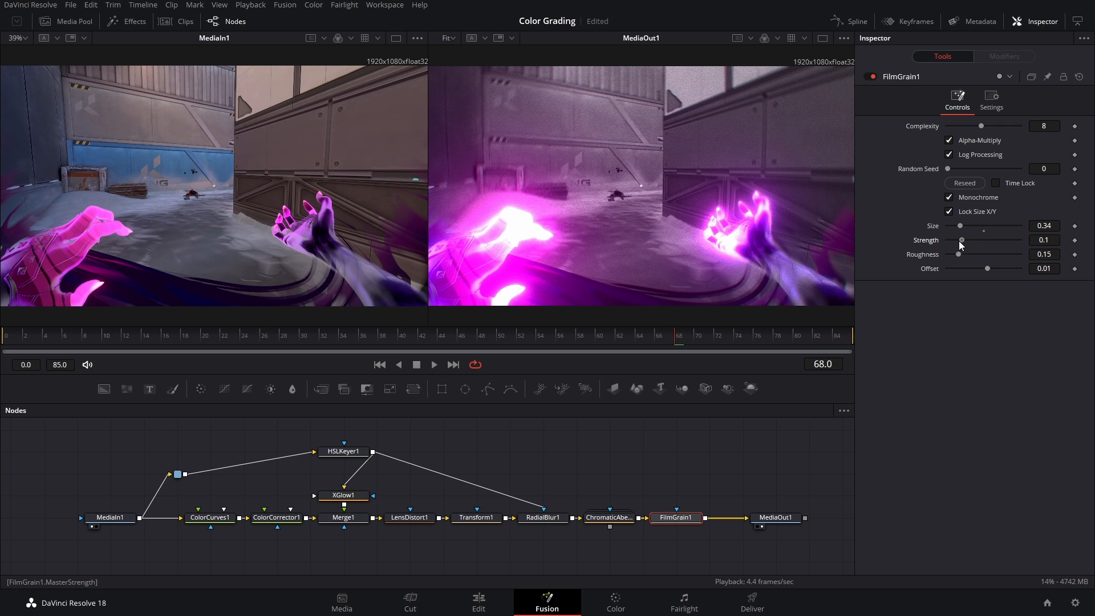
left_click_drag(960, 225, 956, 224)
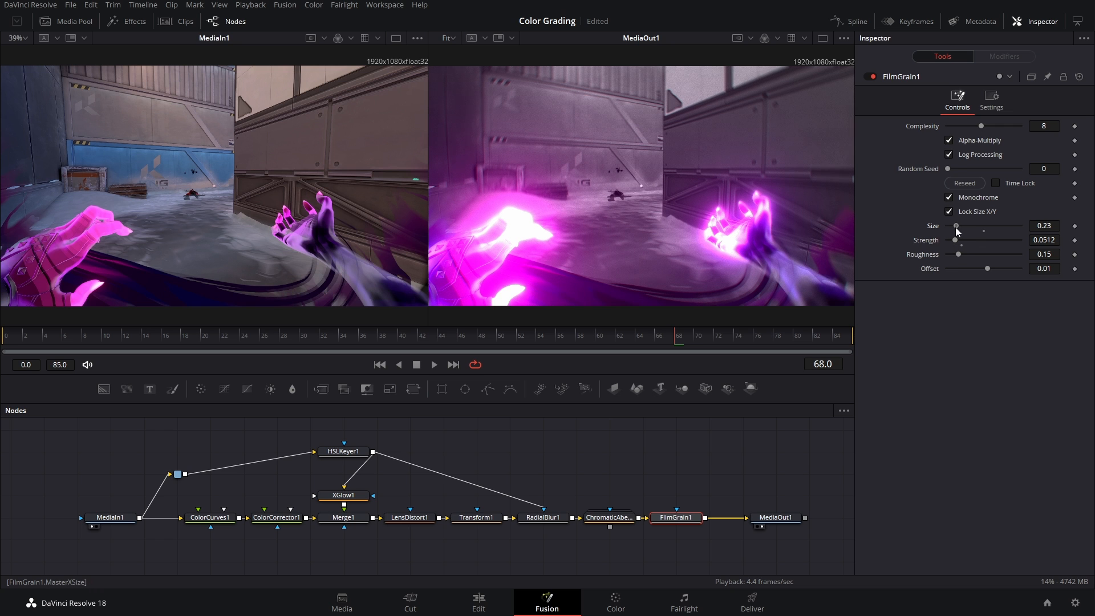
left_click_drag(981, 226, 955, 226)
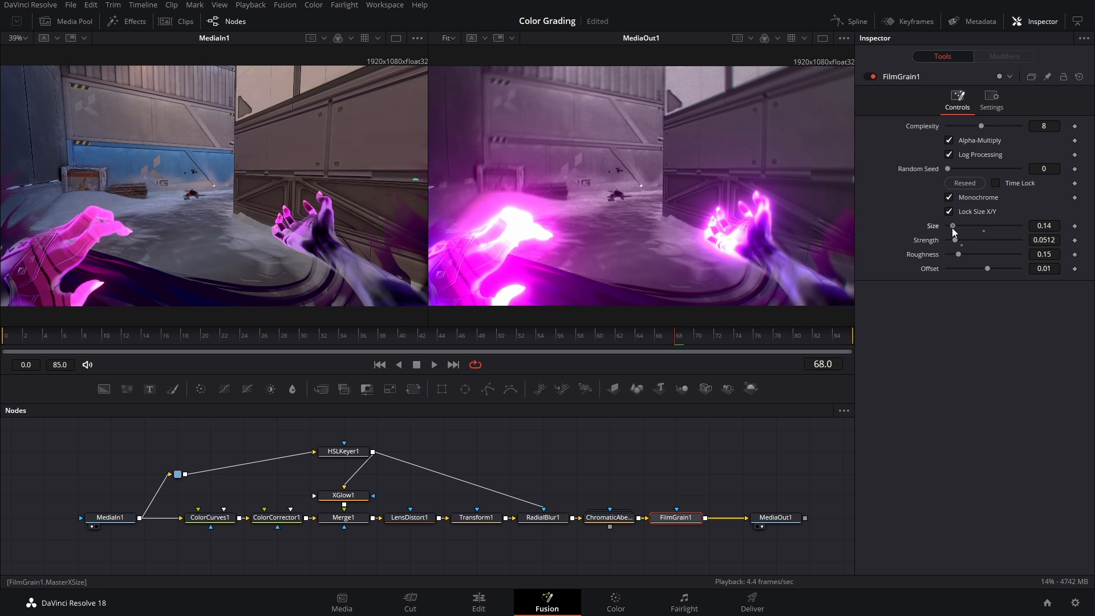
left_click(479, 602)
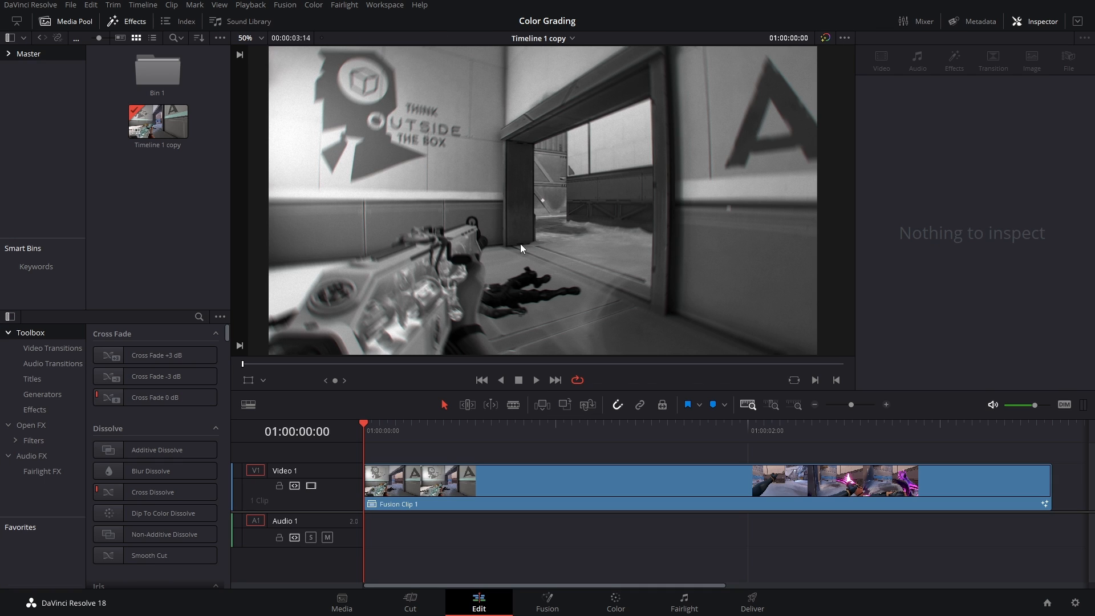
mouse_move(239, 42)
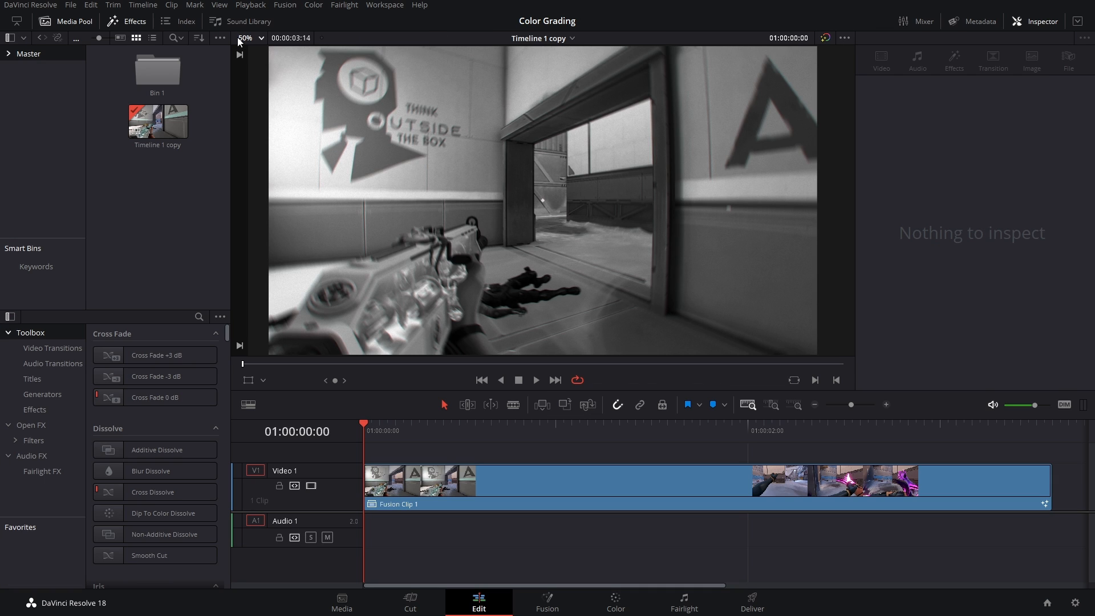
- Set the timeline's Playback render cache to Smart
left_click(284, 5)
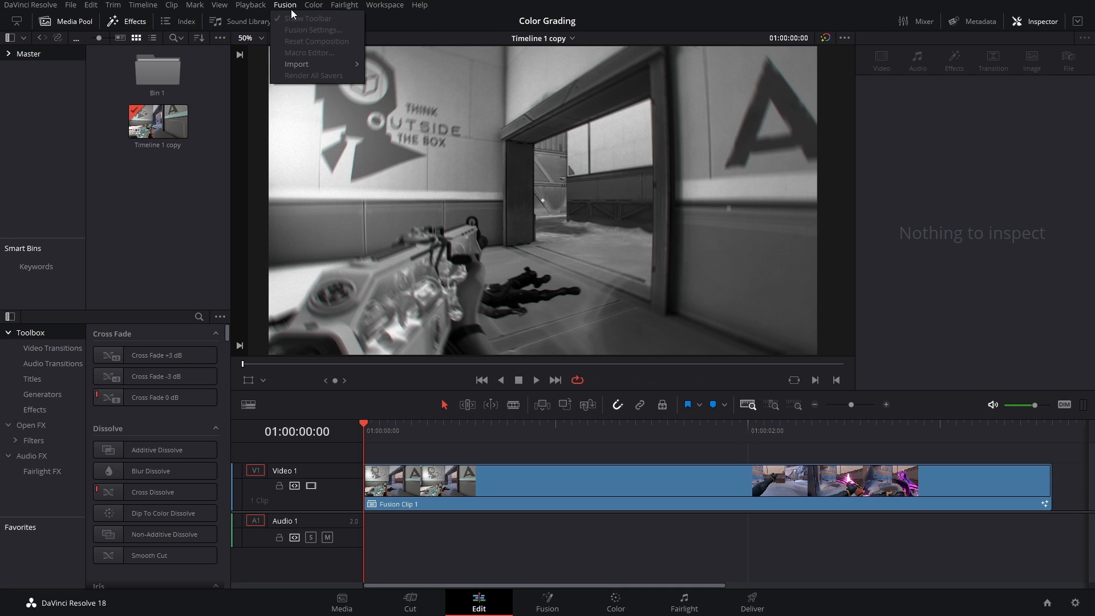
left_click(250, 5)
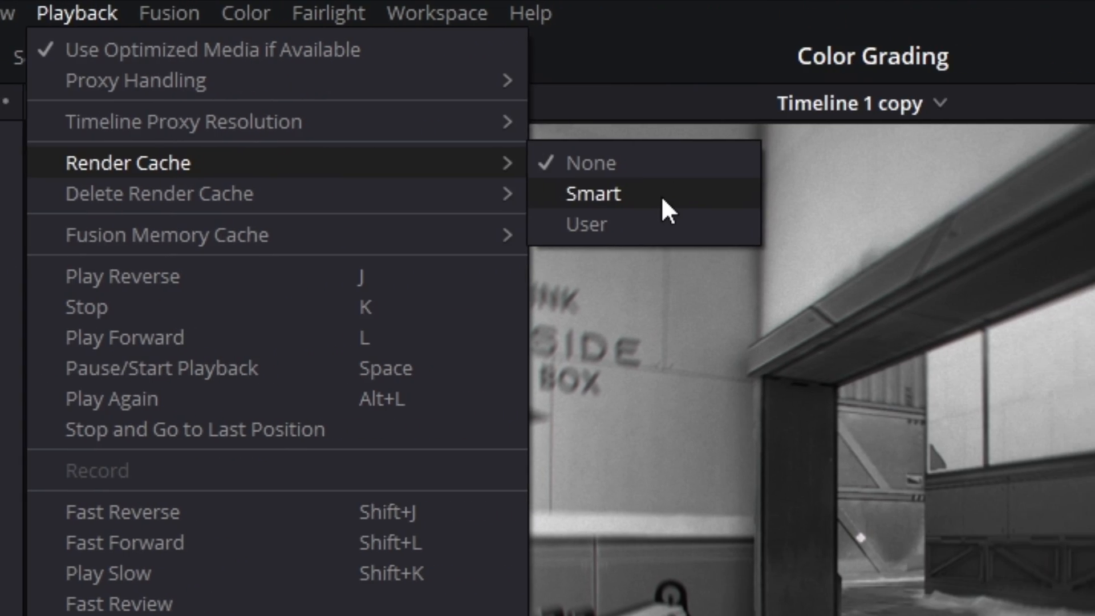
left_click(592, 193)
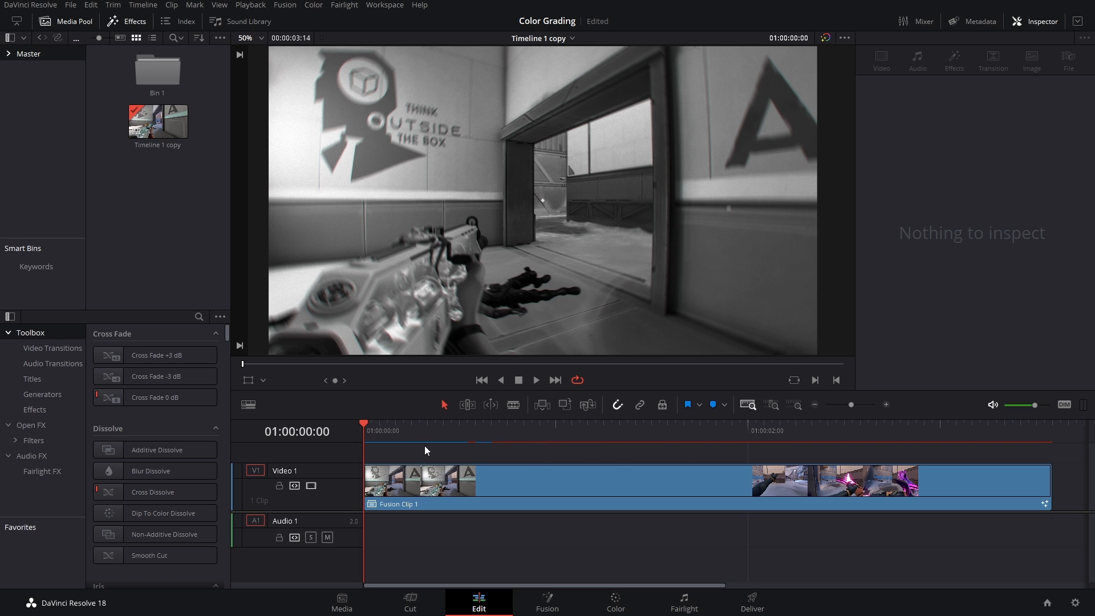
mouse_move(545, 399)
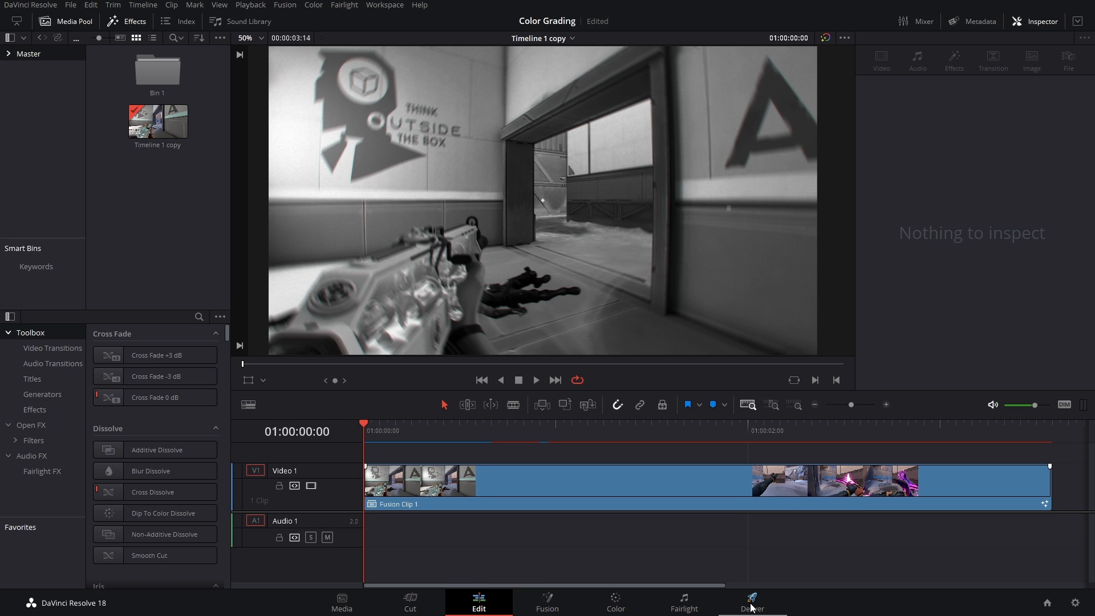
left_click(751, 603)
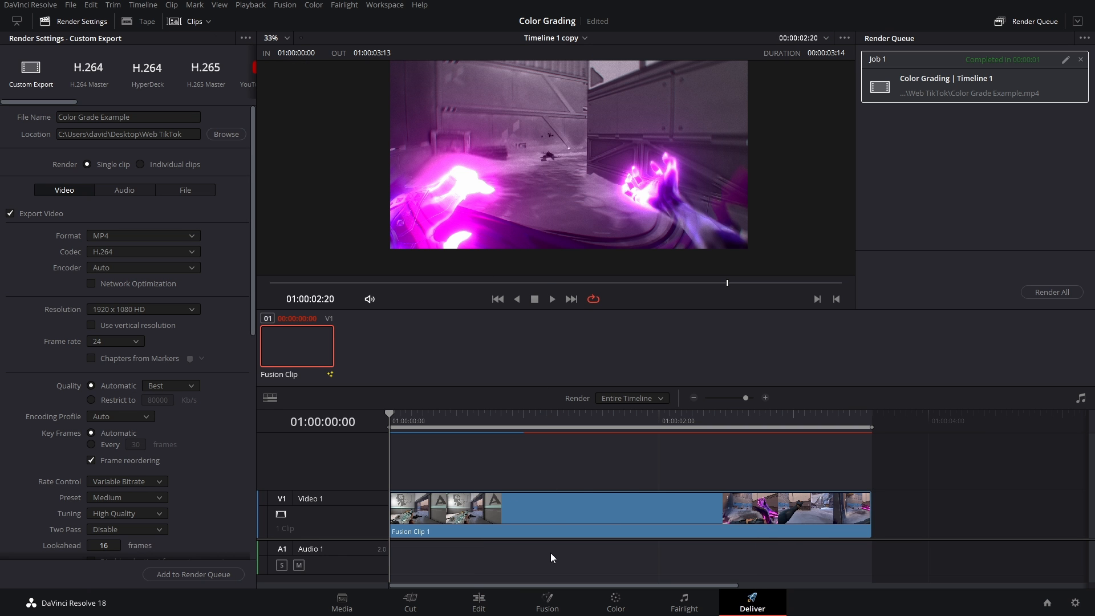
left_click(479, 603)
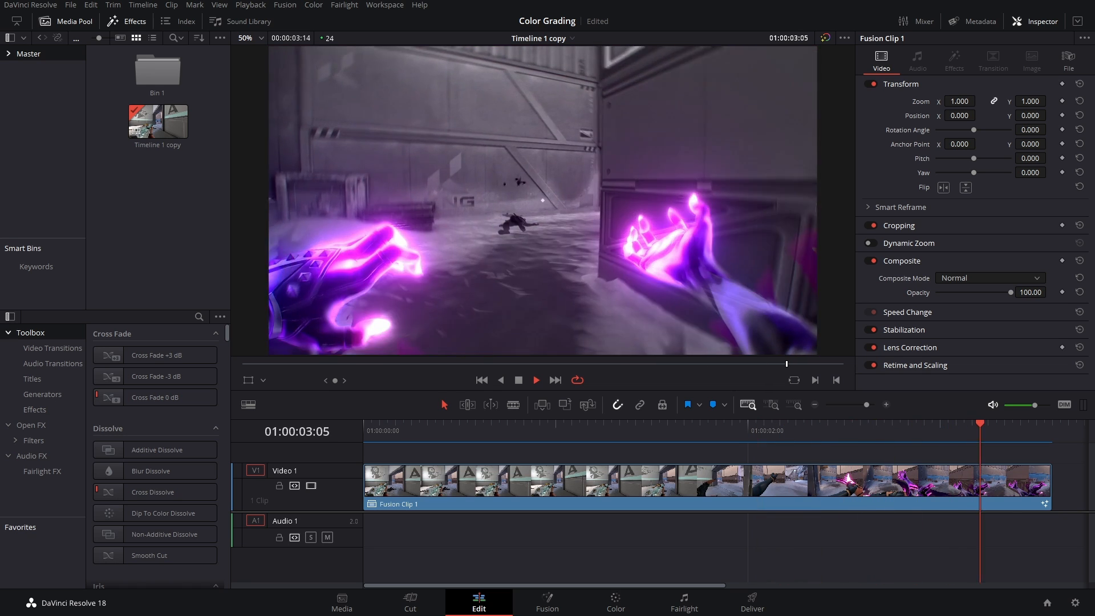
left_click(675, 431)
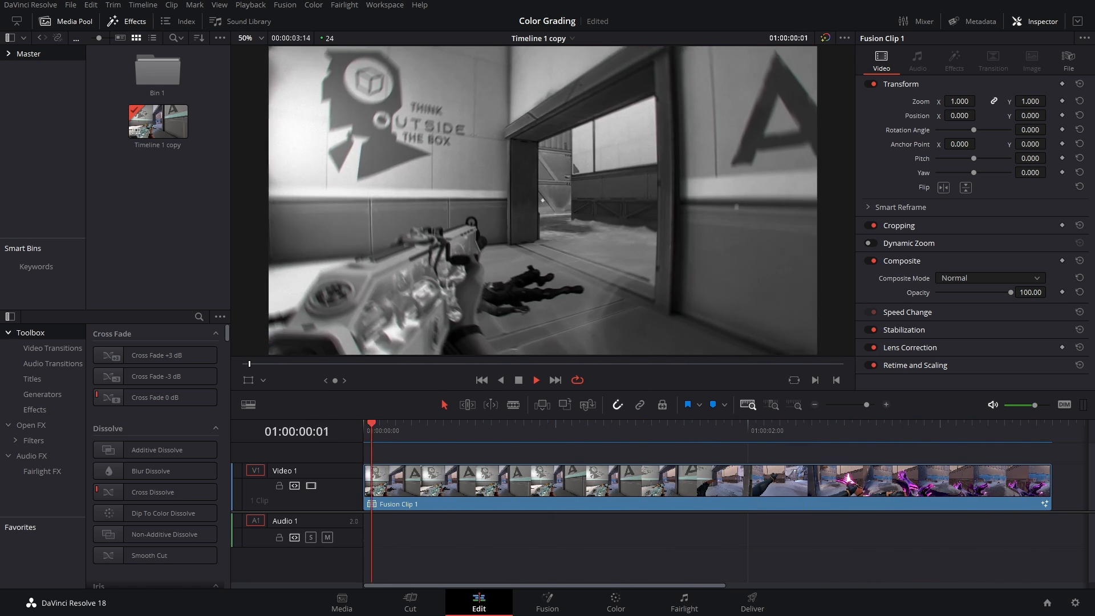
left_click(755, 430)
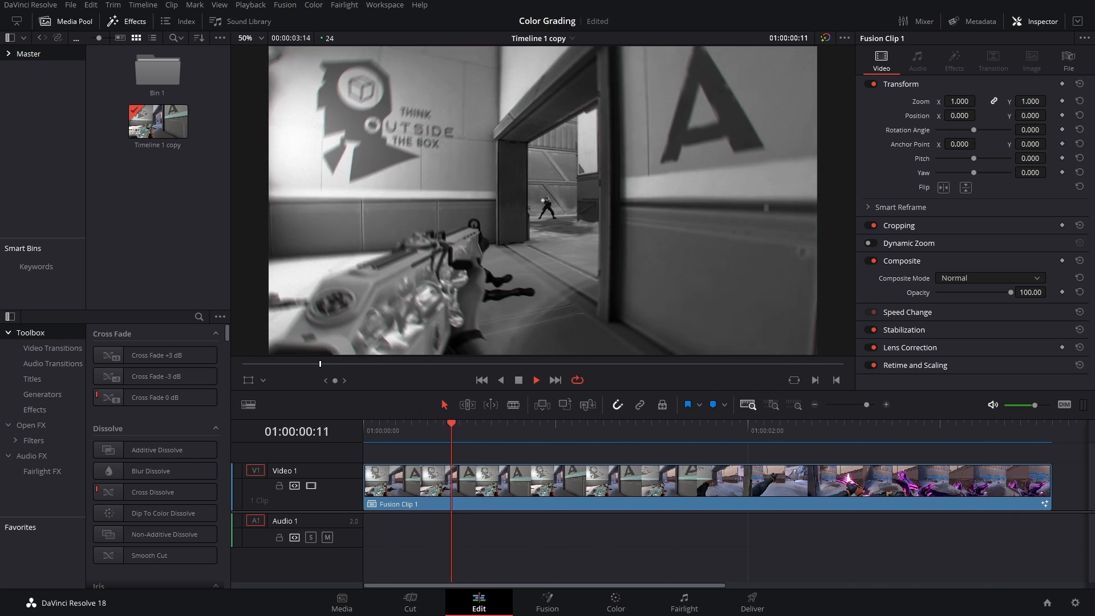
left_click(837, 430)
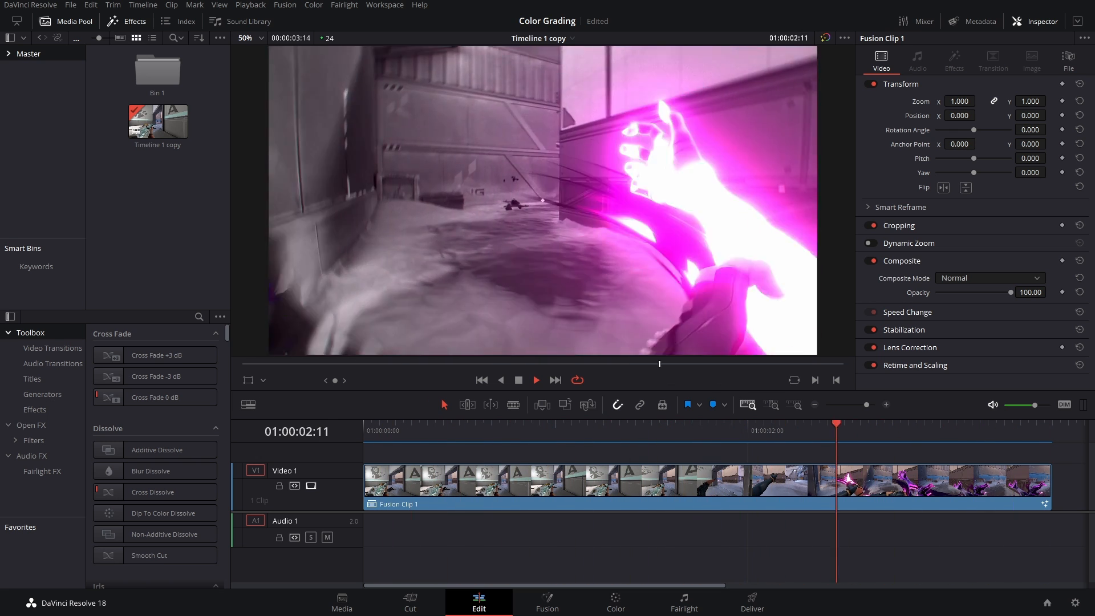